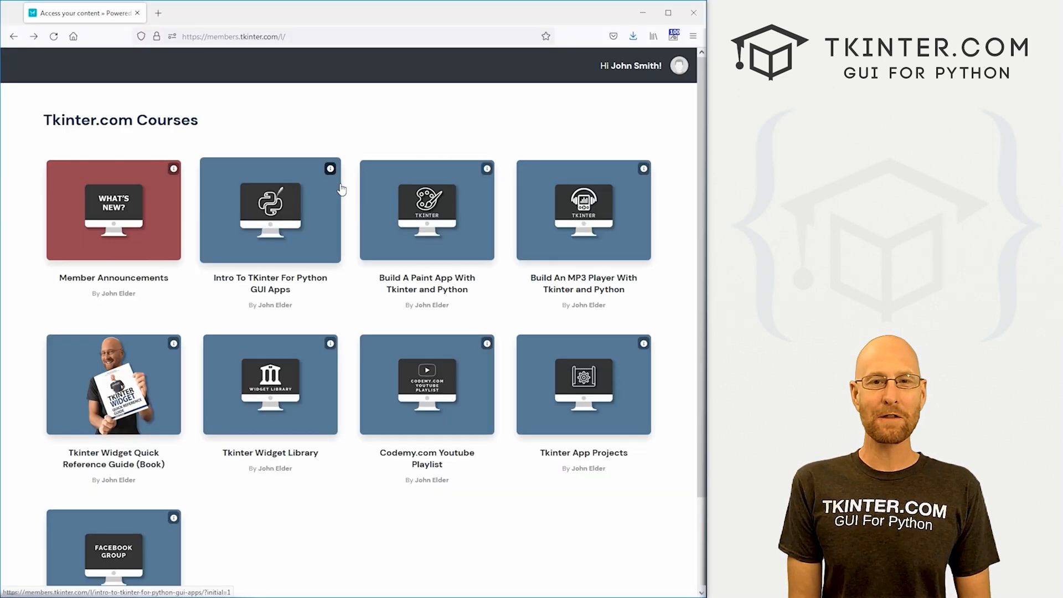
# Step the Spinbox from John to Bob to Mary, updating the label with Click Me each time.
pyautogui.click(269, 210)
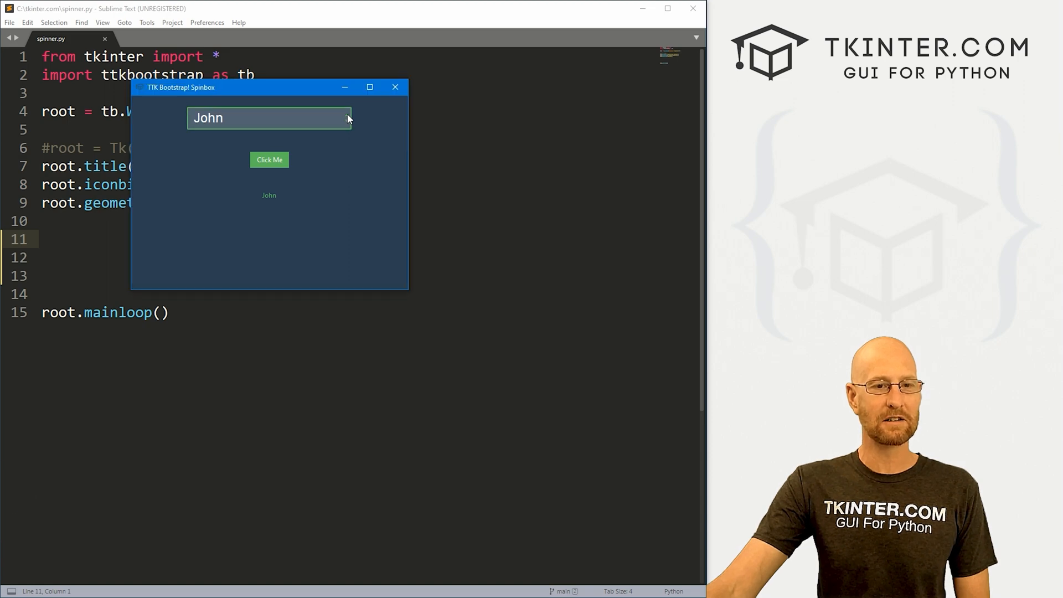
pyautogui.click(347, 114)
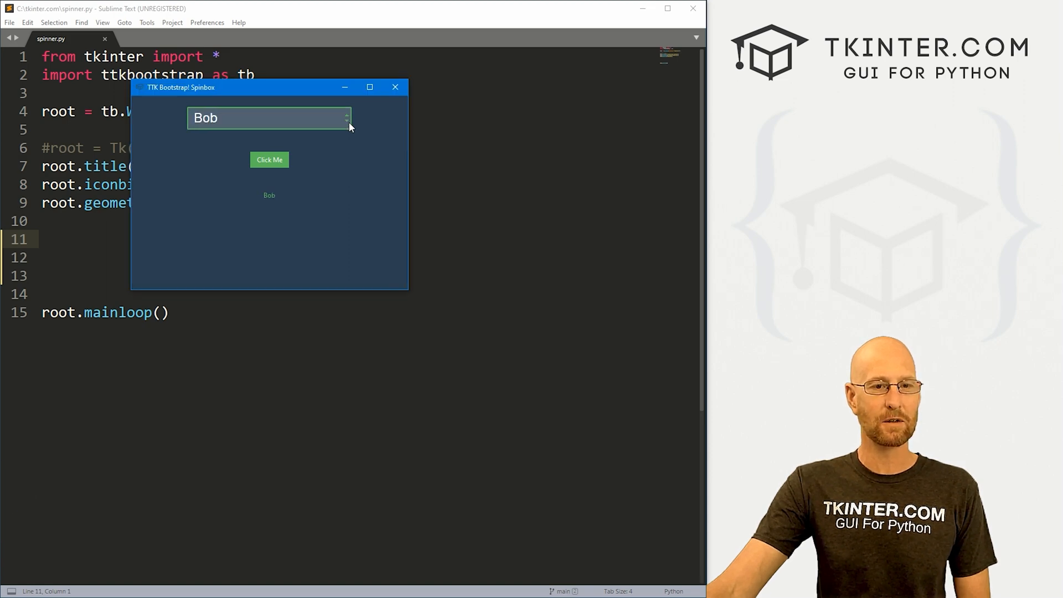
pyautogui.moveTo(303, 164)
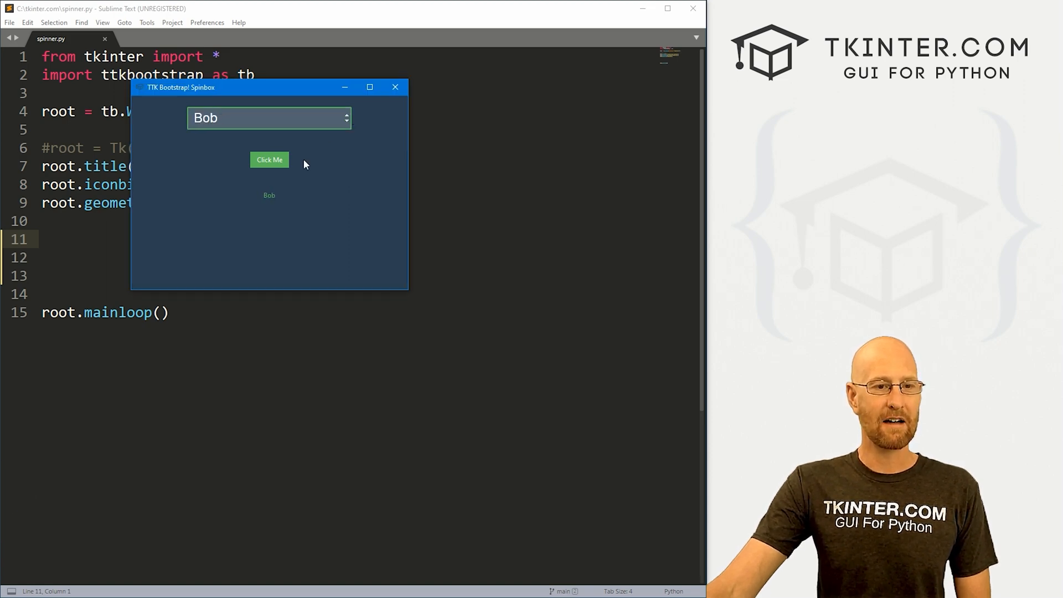
pyautogui.click(269, 159)
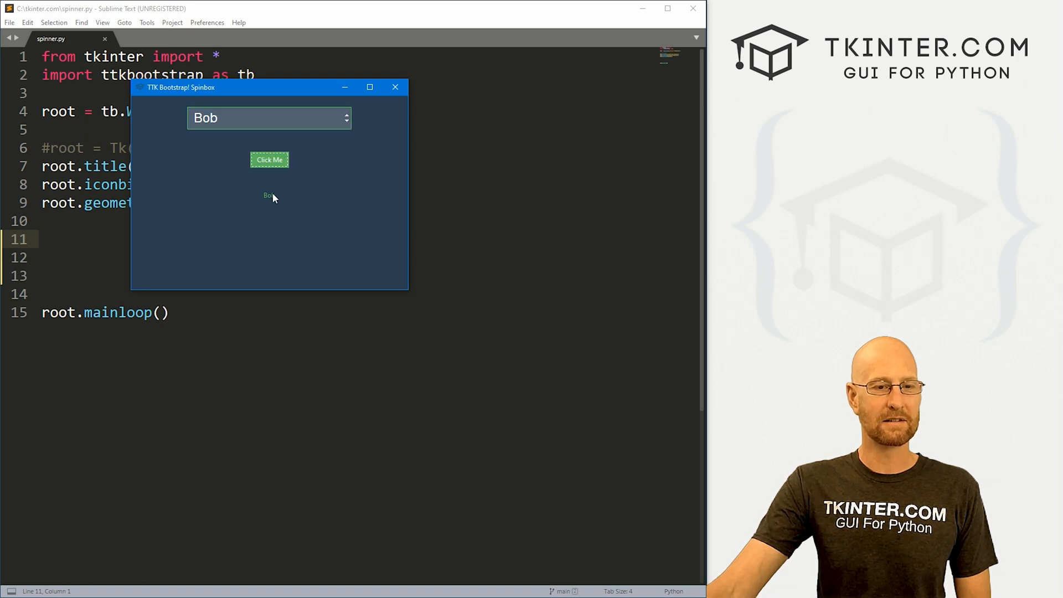
pyautogui.click(346, 113)
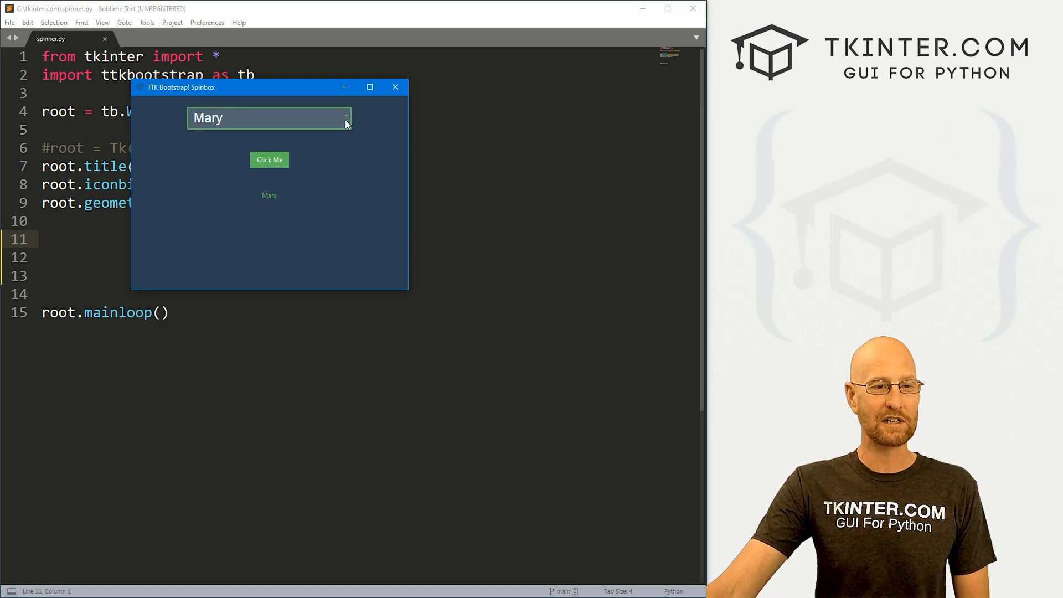
pyautogui.click(346, 113)
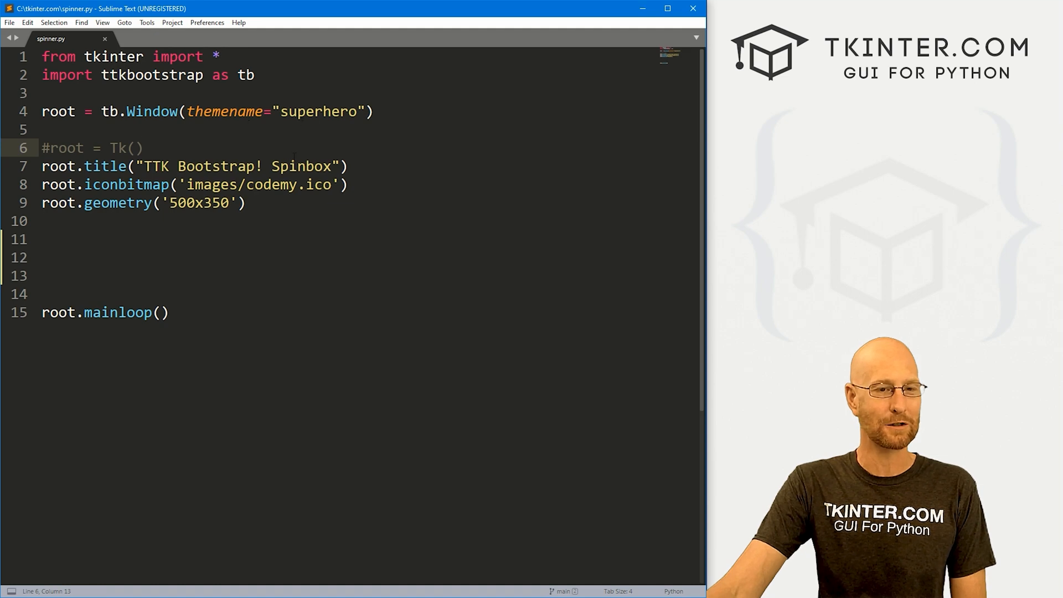
pyautogui.tripleClick(147, 74)
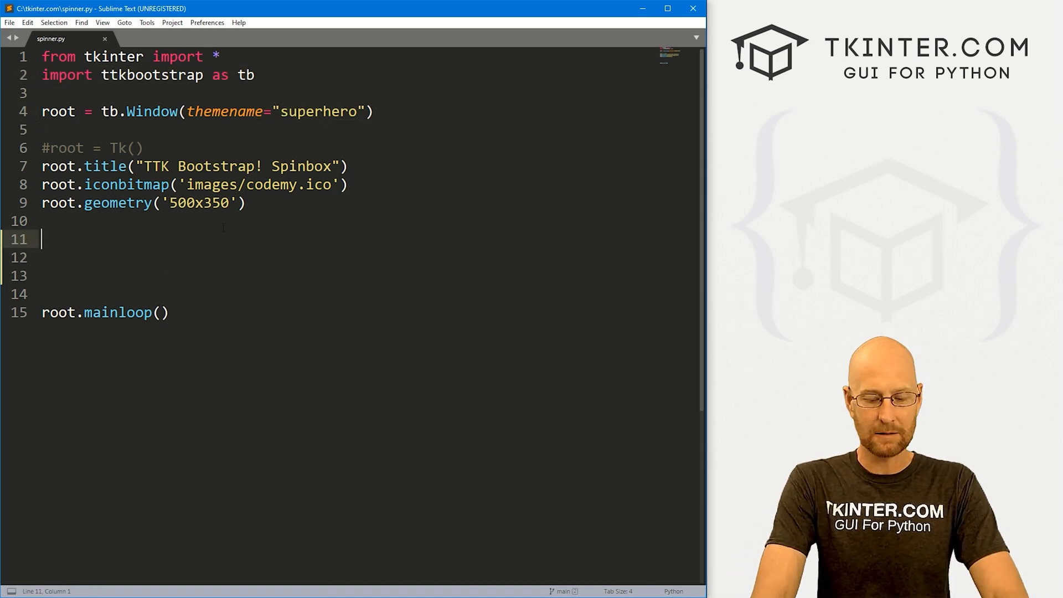
# Add a '# Spinbox!!' comment and begin my_spin = tb.Spinbox using the tb import alias.
pyautogui.write('# Spi')
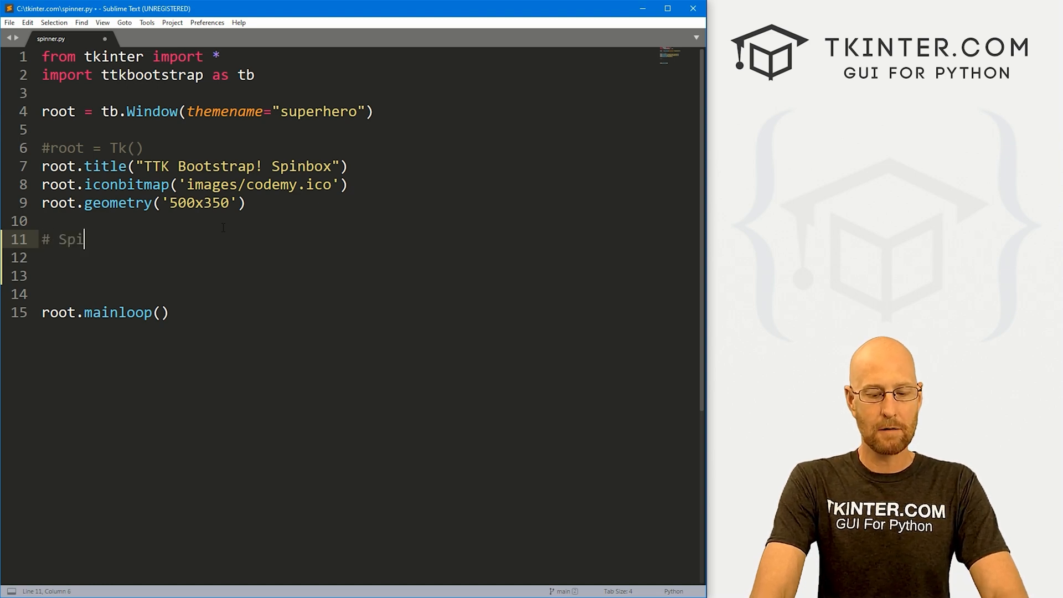
pyautogui.write('nbox!!')
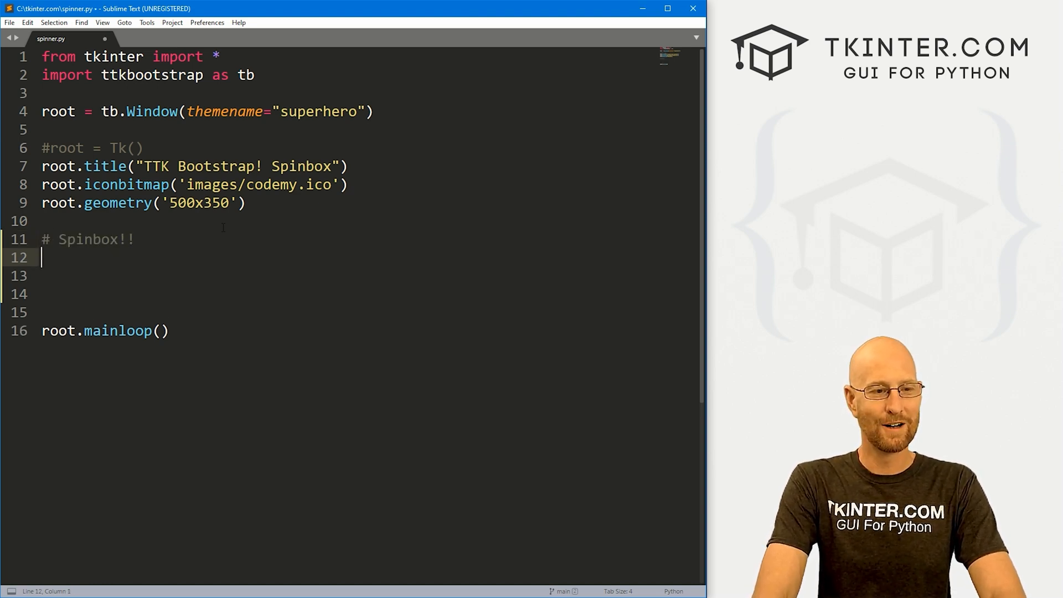
pyautogui.write('my_s')
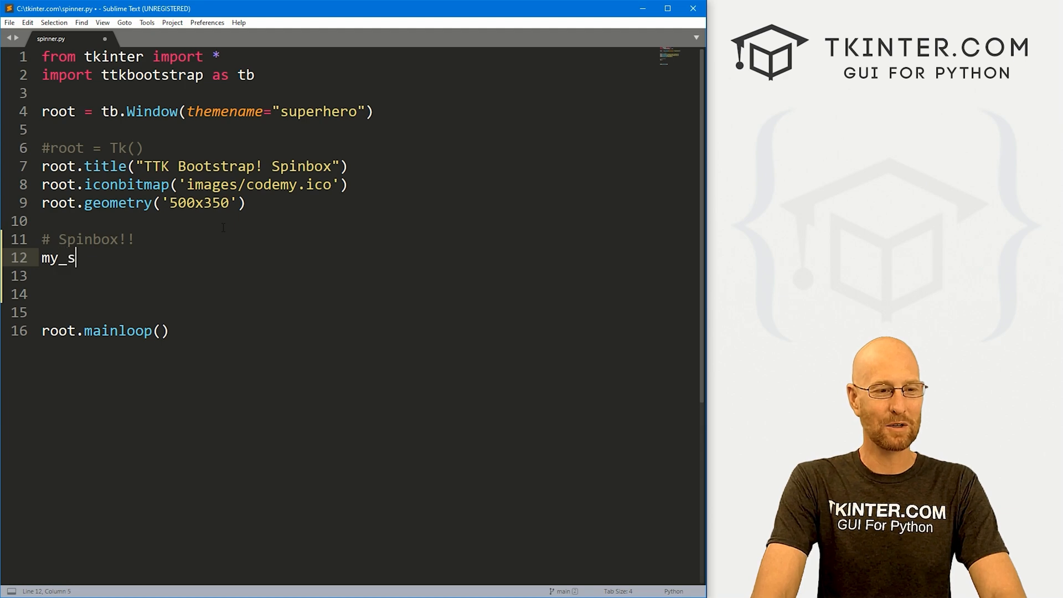
pyautogui.write('pin = tb.')
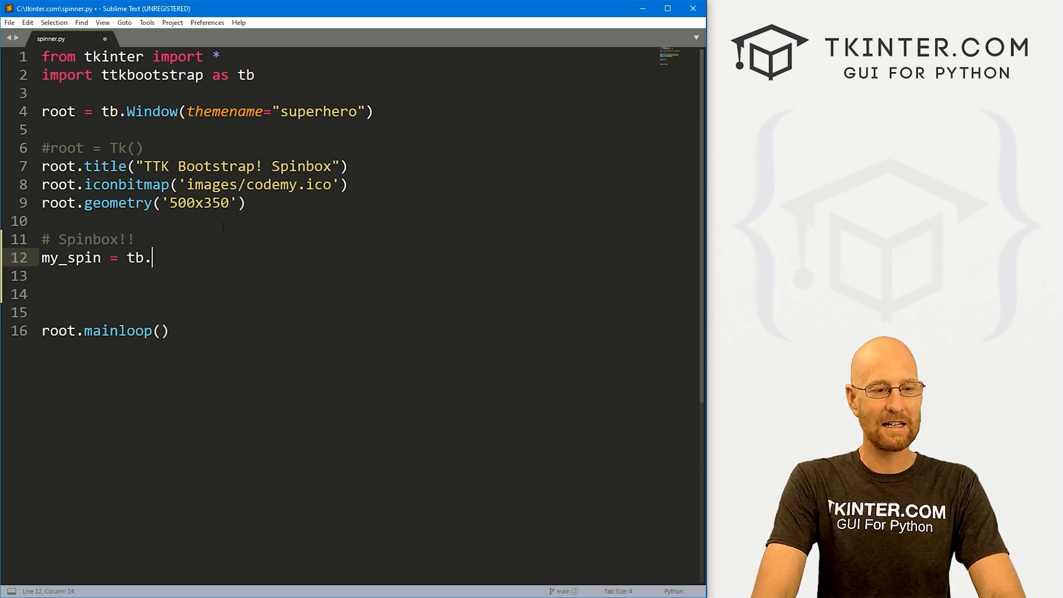
pyautogui.write('Spinbox(')
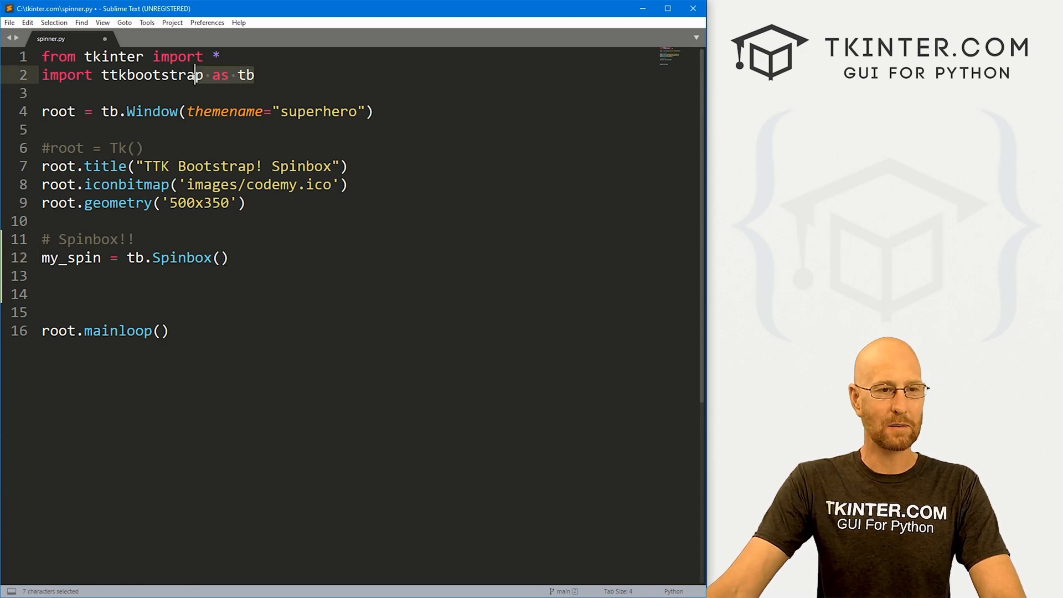
pyautogui.doubleClick(152, 74)
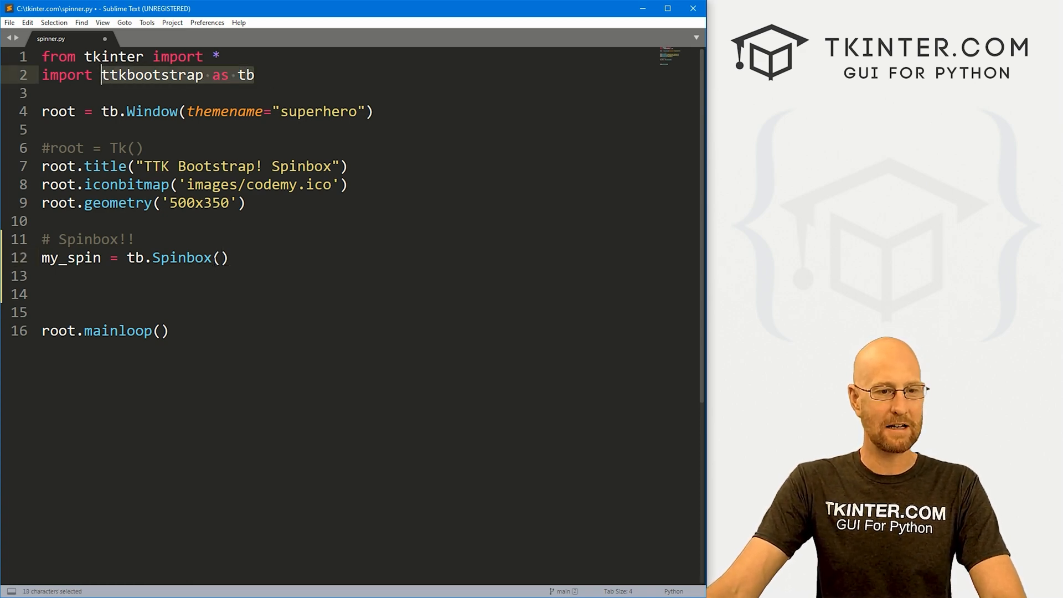
# Finish the Spinbox call with root and bootstyle="success", then begin a my_spin line.
pyautogui.write('root, b')
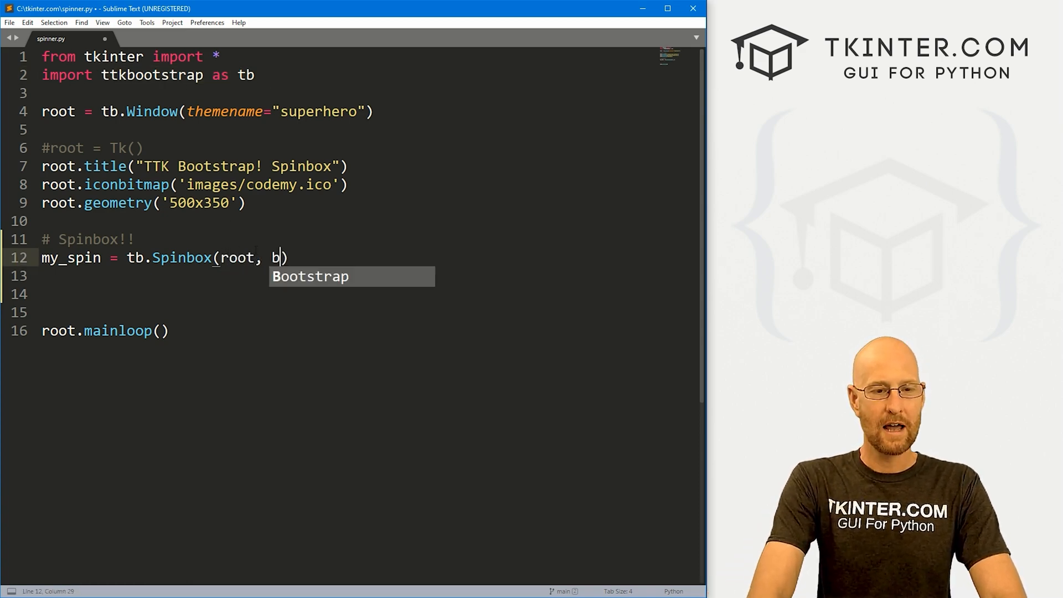
pyautogui.write('ootstyle="')
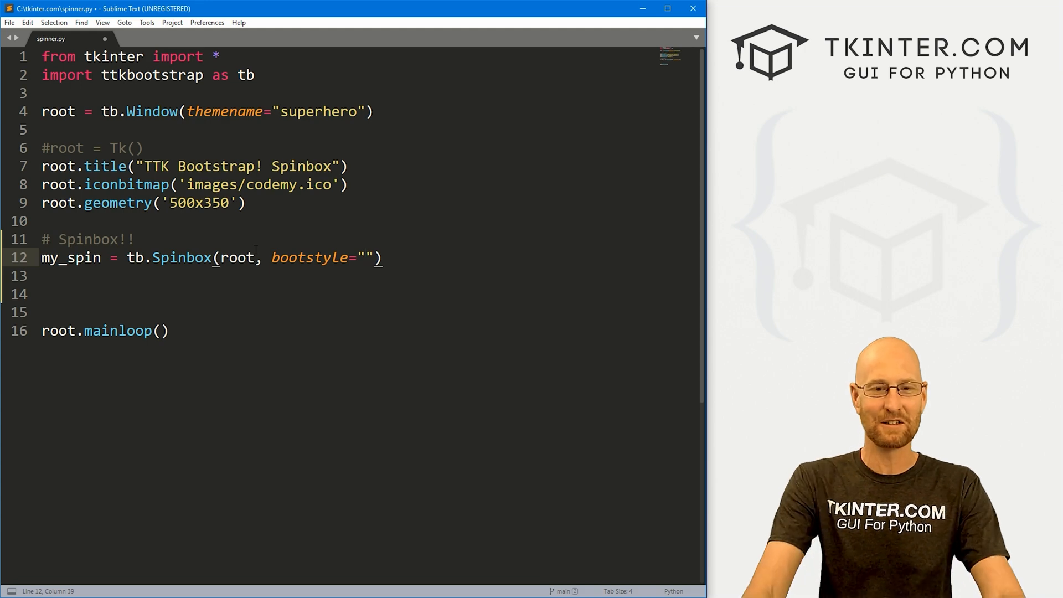
pyautogui.click(366, 258)
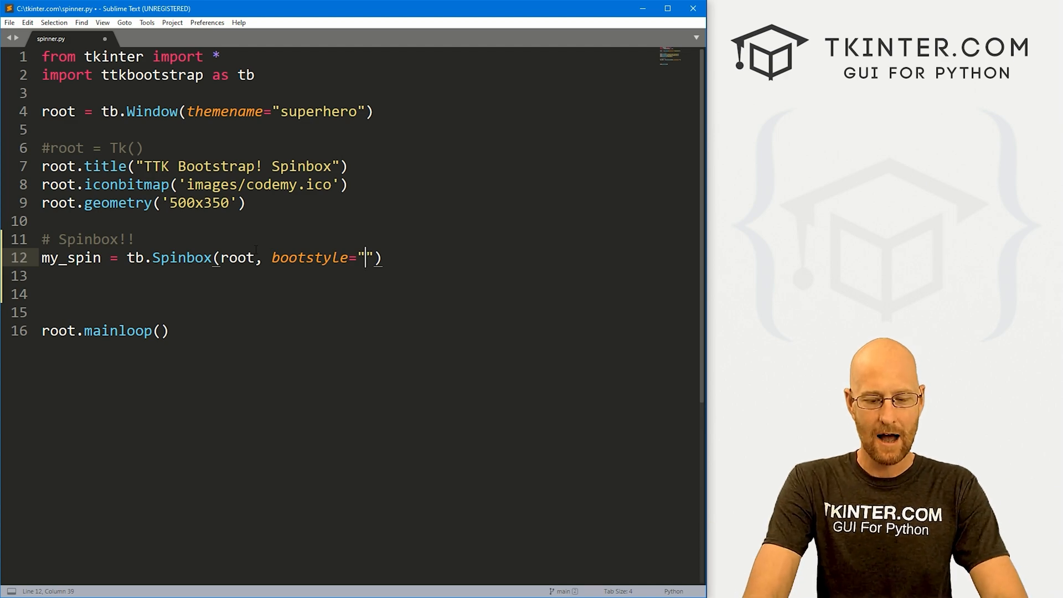
pyautogui.write('success')
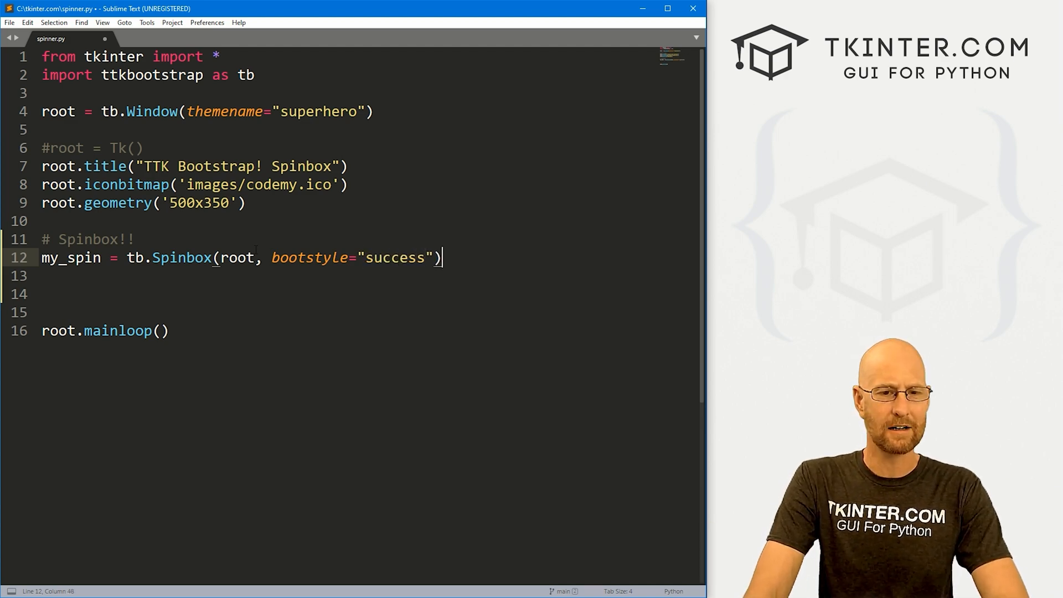
pyautogui.write('my_spin,')
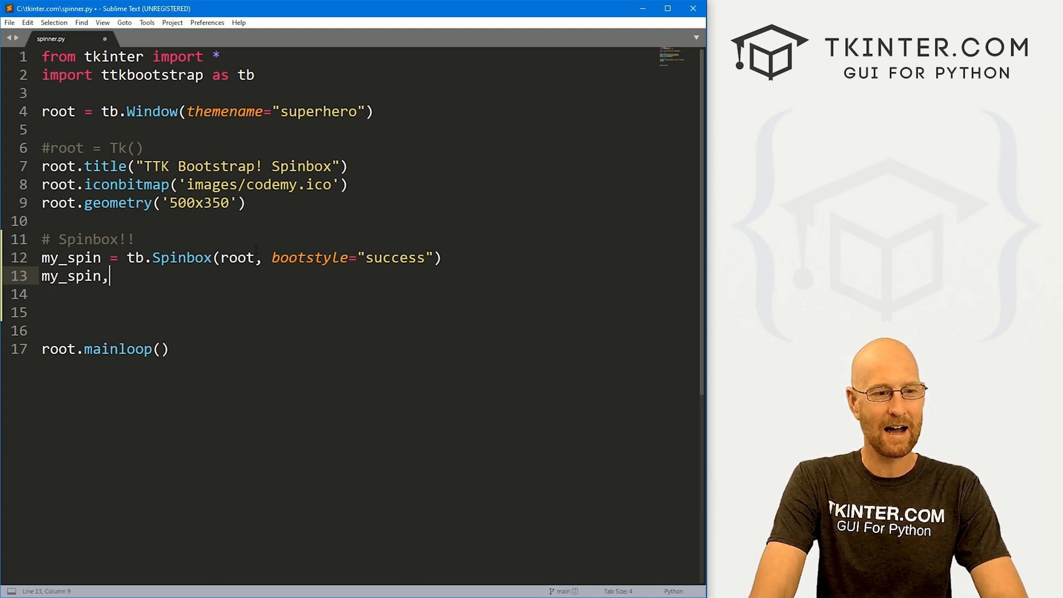
# Pack my_spin with pady=20 and give it a Helvetica 18 font.
pyautogui.write('.pack(pady=20')
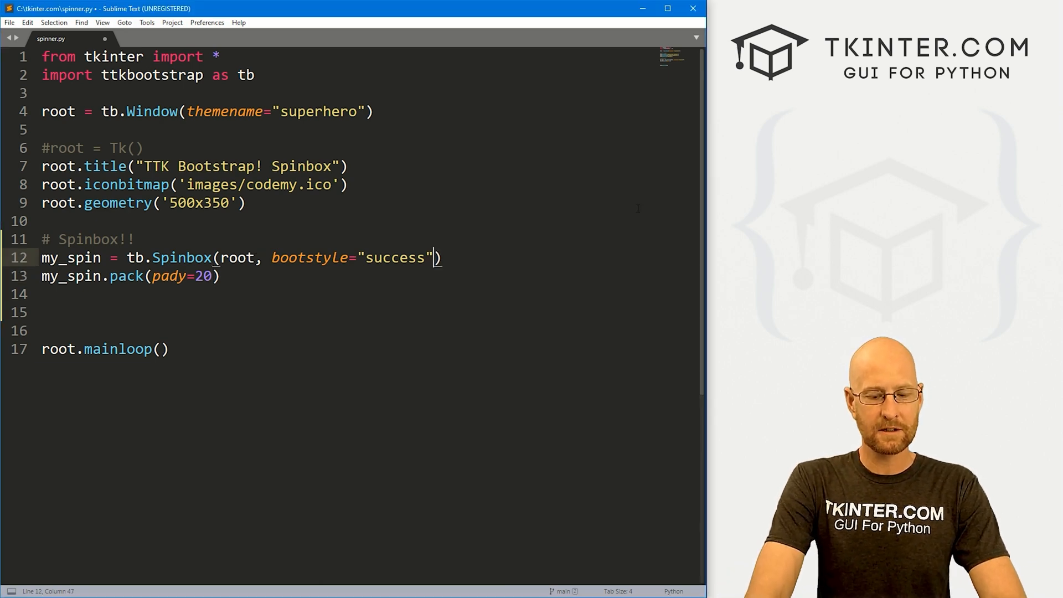
pyautogui.write(', font=("Helve')
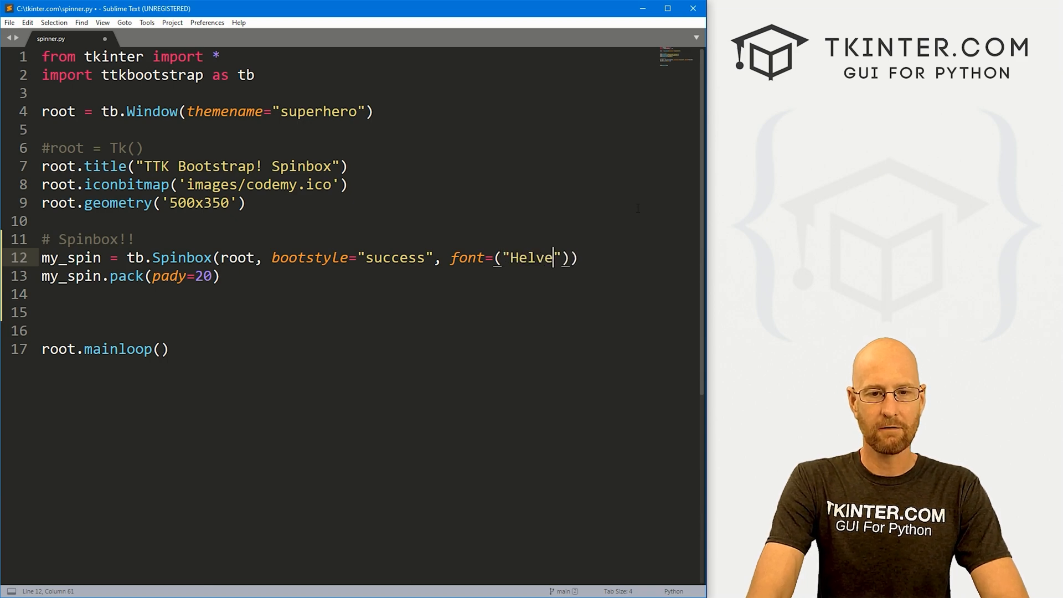
pyautogui.write('tica",')
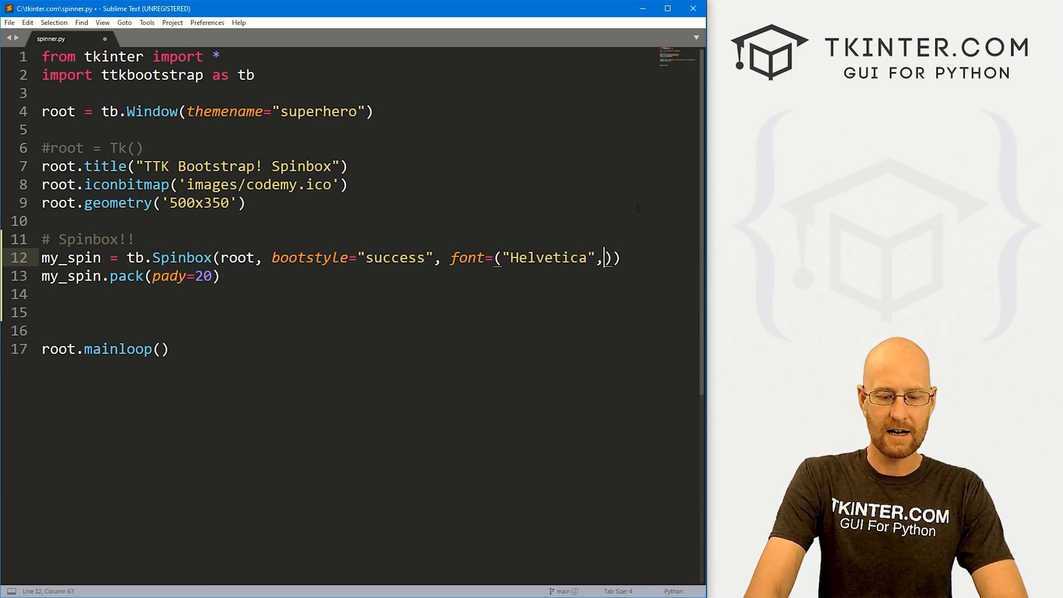
pyautogui.write('18')
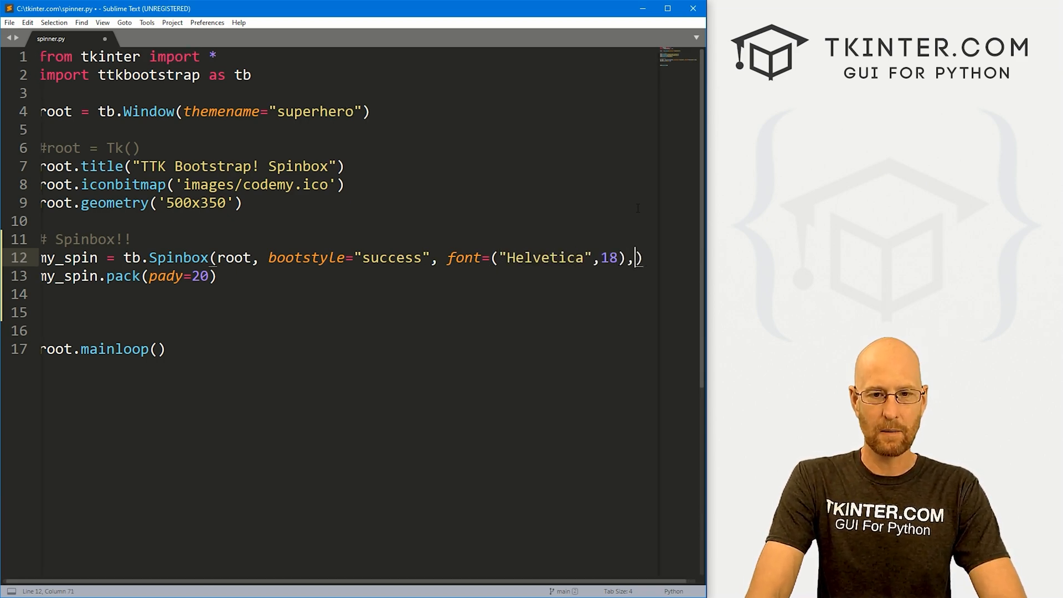
pyautogui.press('enter')
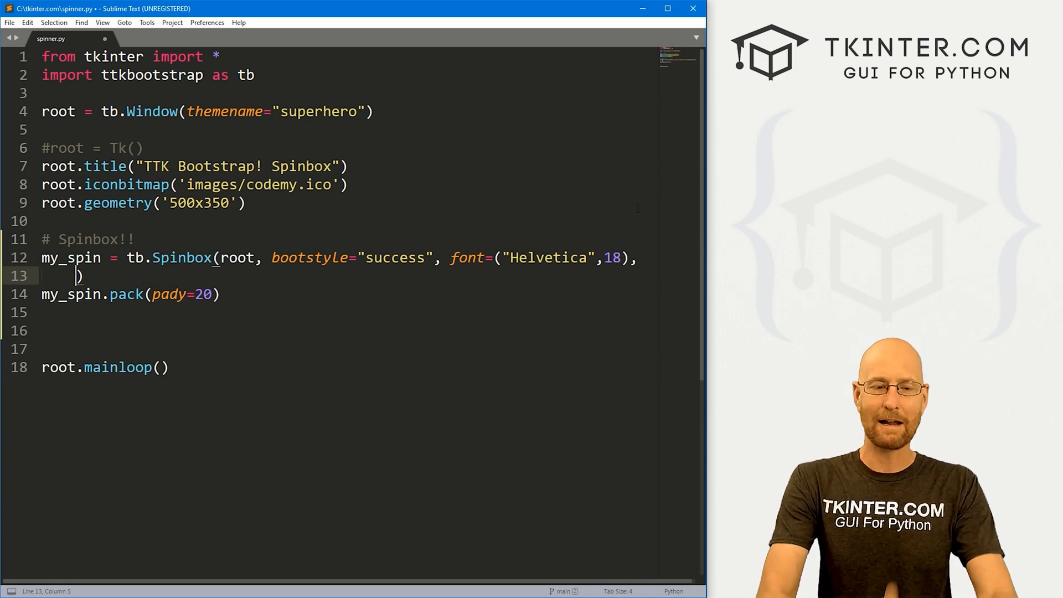
# Add from_=0, to=10 to the Spinbox call and save spinner.py.
pyautogui.write('from_')
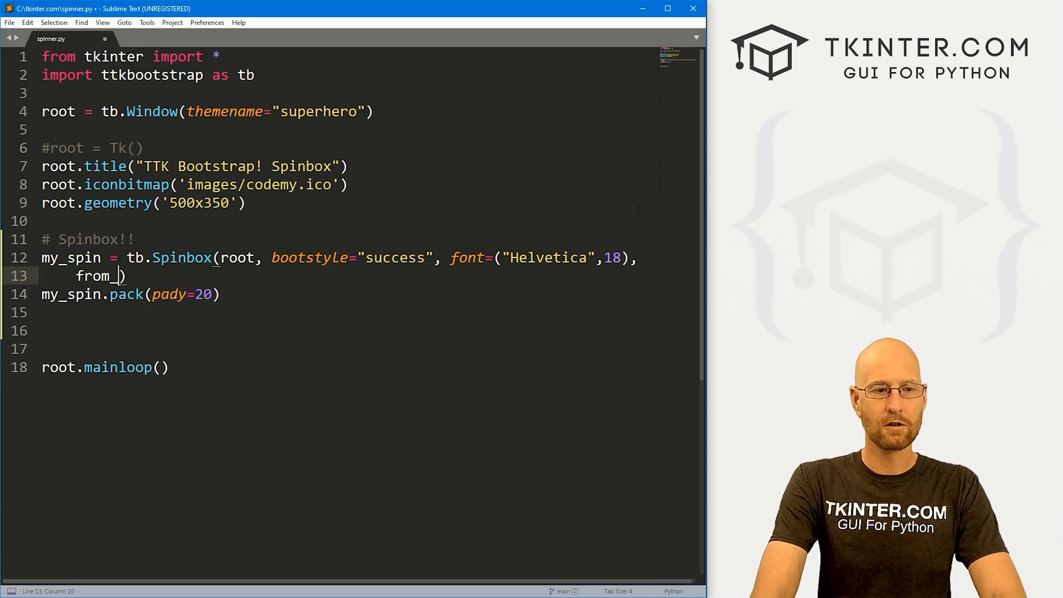
pyautogui.write('0')
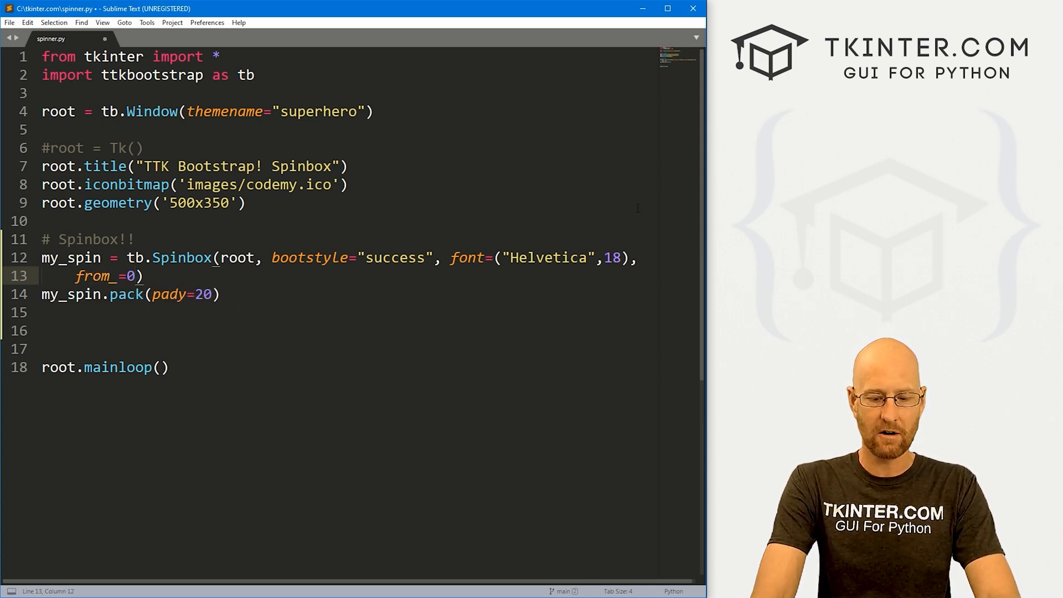
pyautogui.write(', to=10')
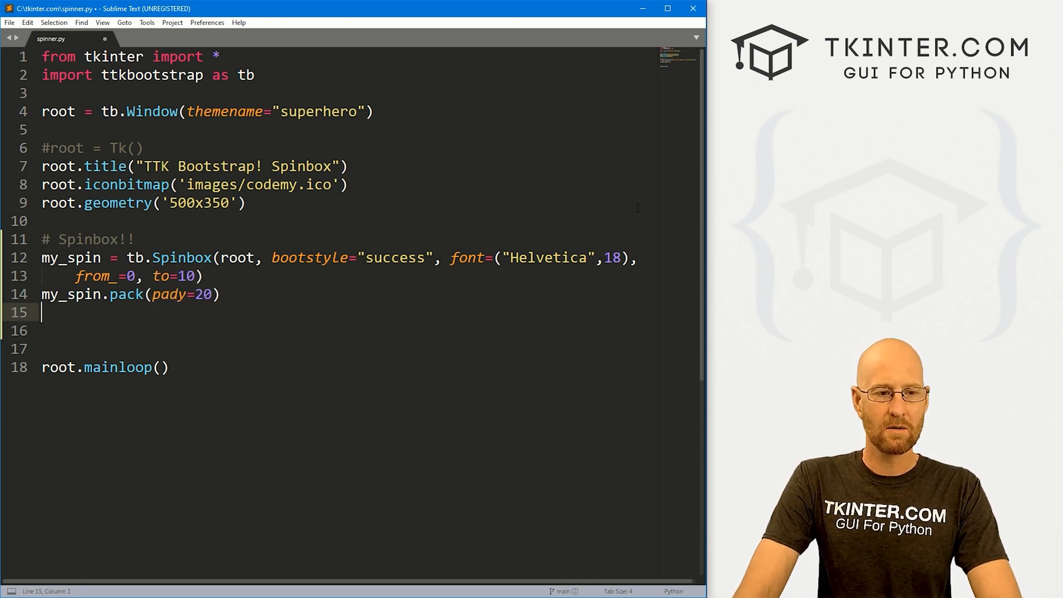
pyautogui.press('ctrl+s')
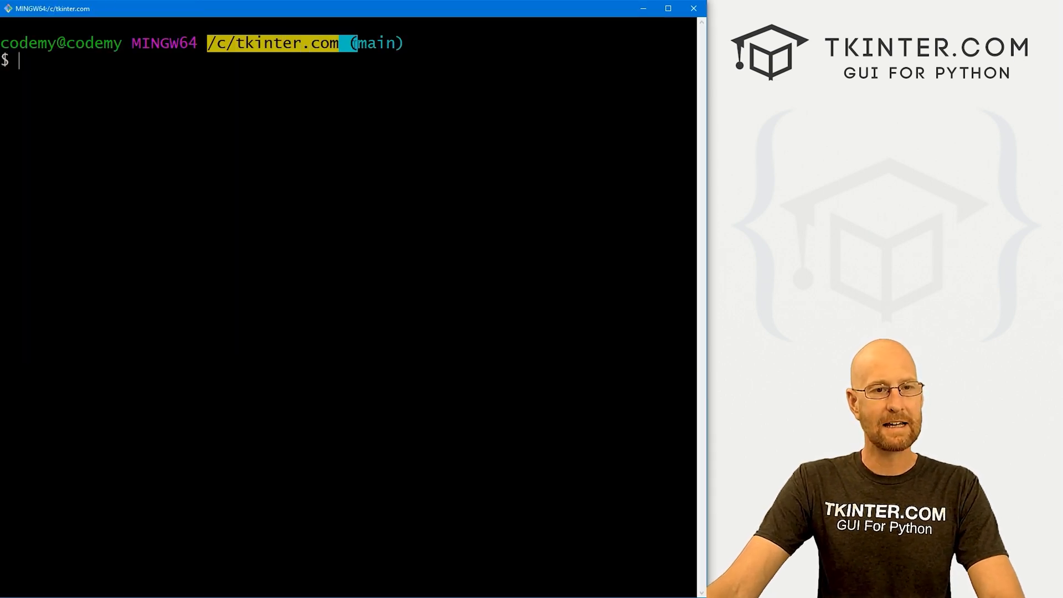
# Run python spinner.py and step the Spinbox through numbers such as 9 and 0.
pyautogui.write('python spinner.py')
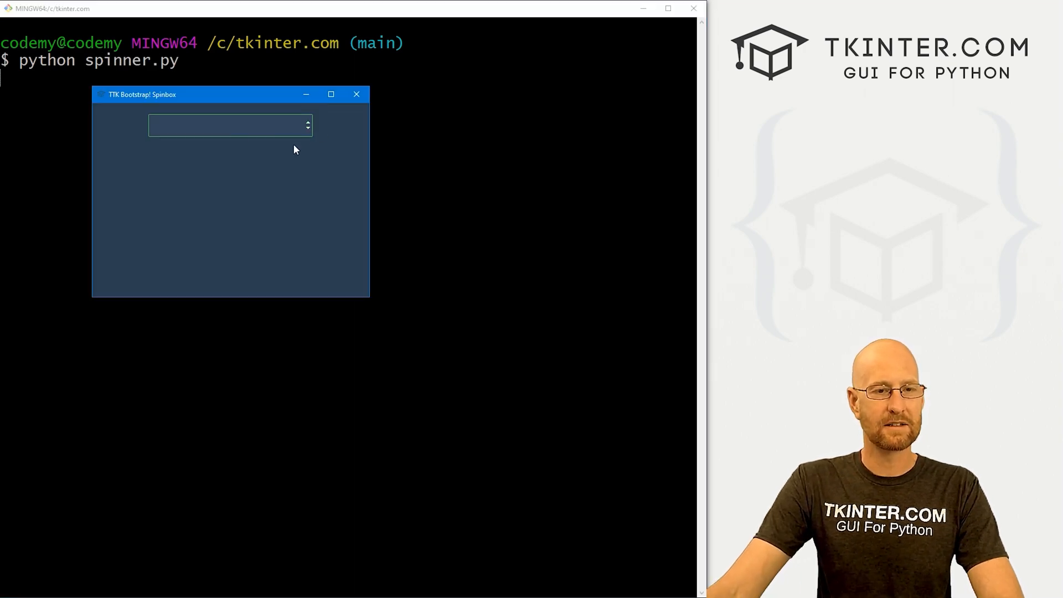
pyautogui.click(307, 122)
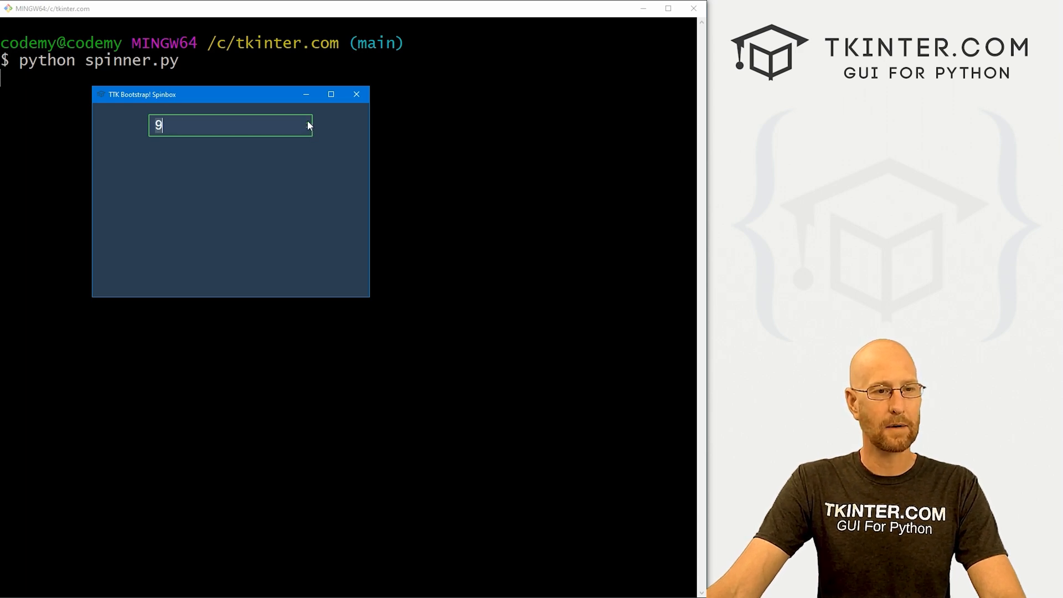
pyautogui.click(307, 121)
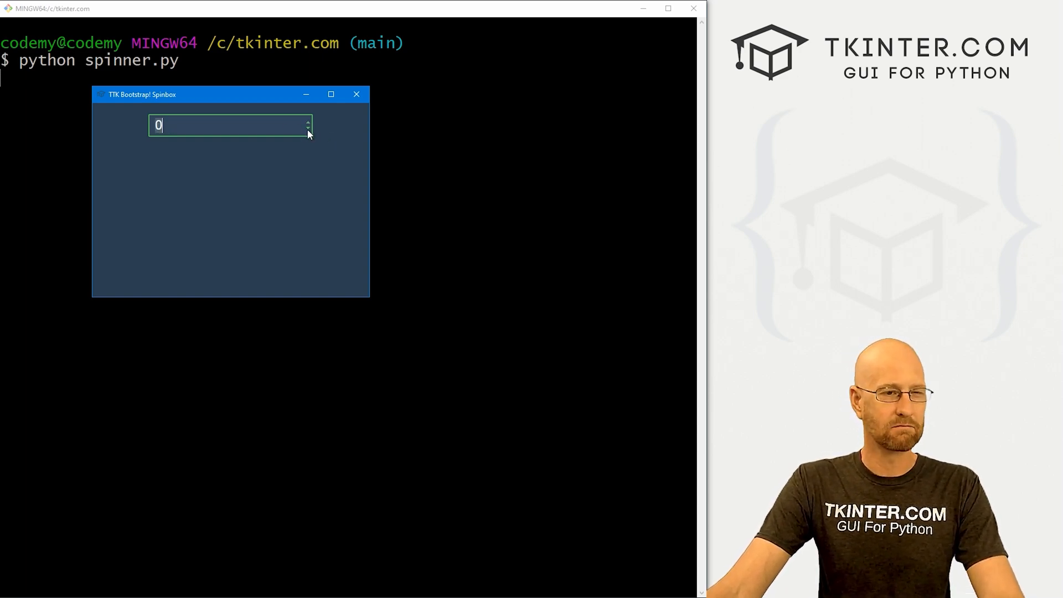
pyautogui.click(355, 94)
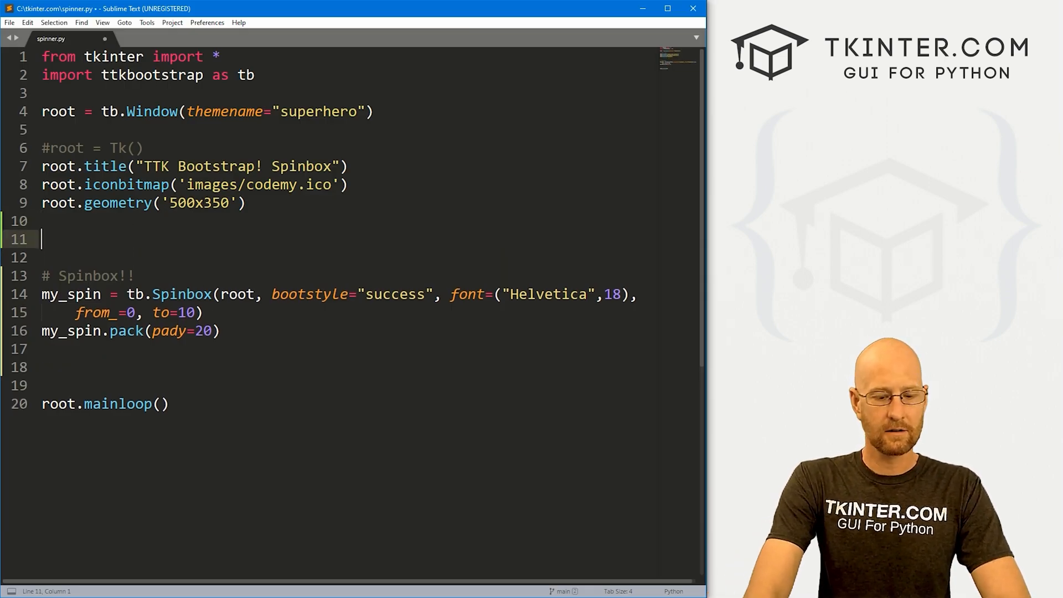
# Add a '# Spinbox list' comment and stuff = ["John", "April", "Bob", "Mary"].
pyautogui.write('# Spinbox li')
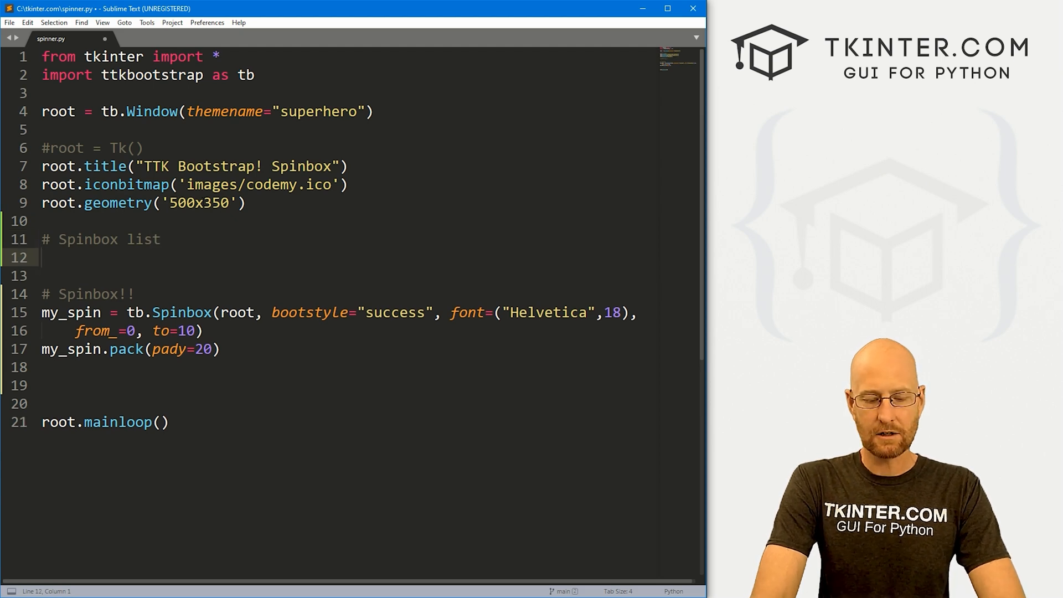
pyautogui.write('stuff =-')
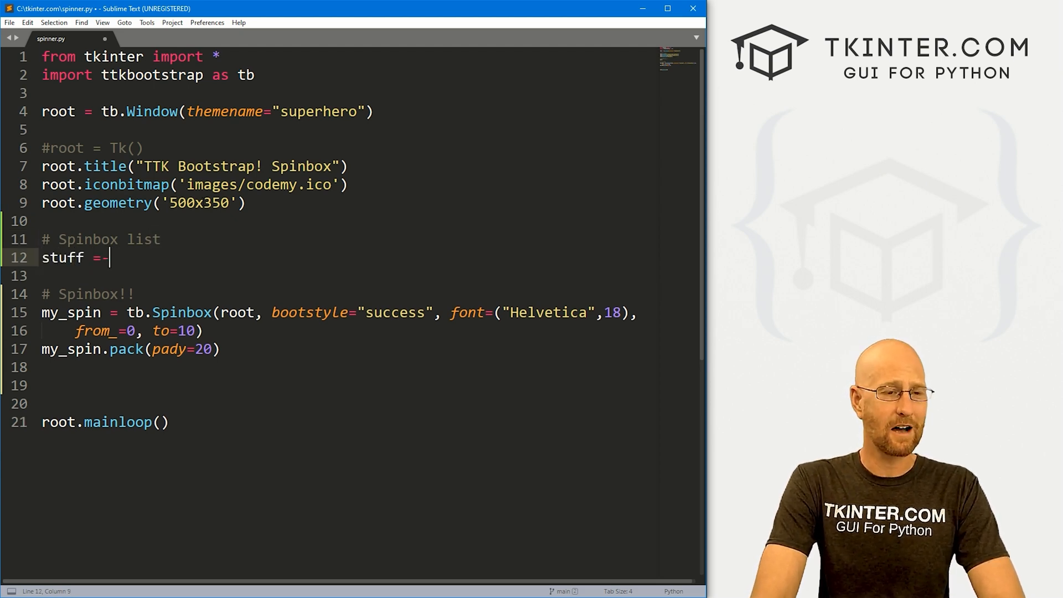
pyautogui.write('[]')
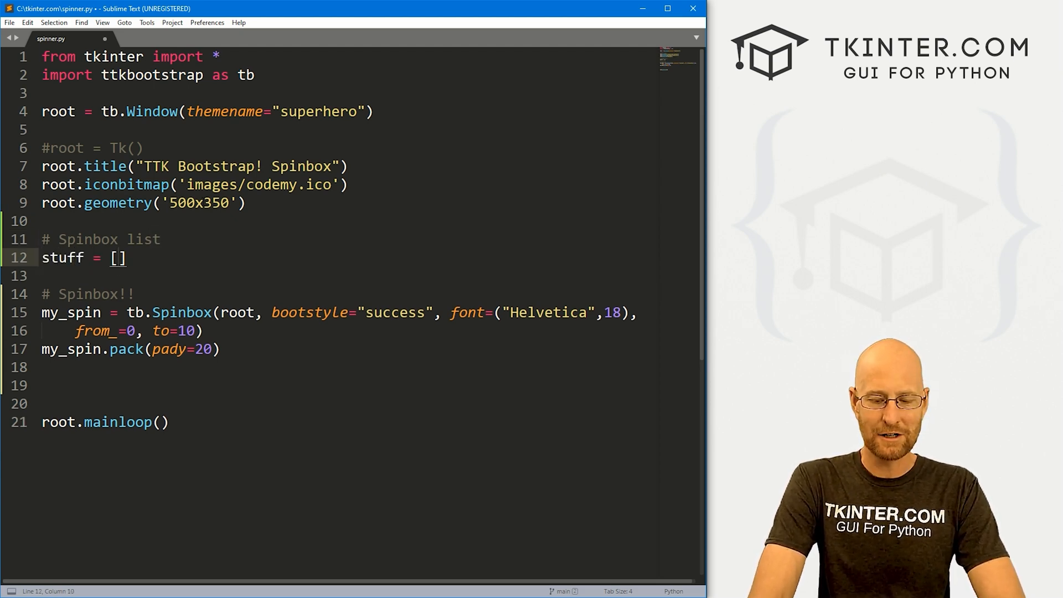
pyautogui.write('"John", "April", "')
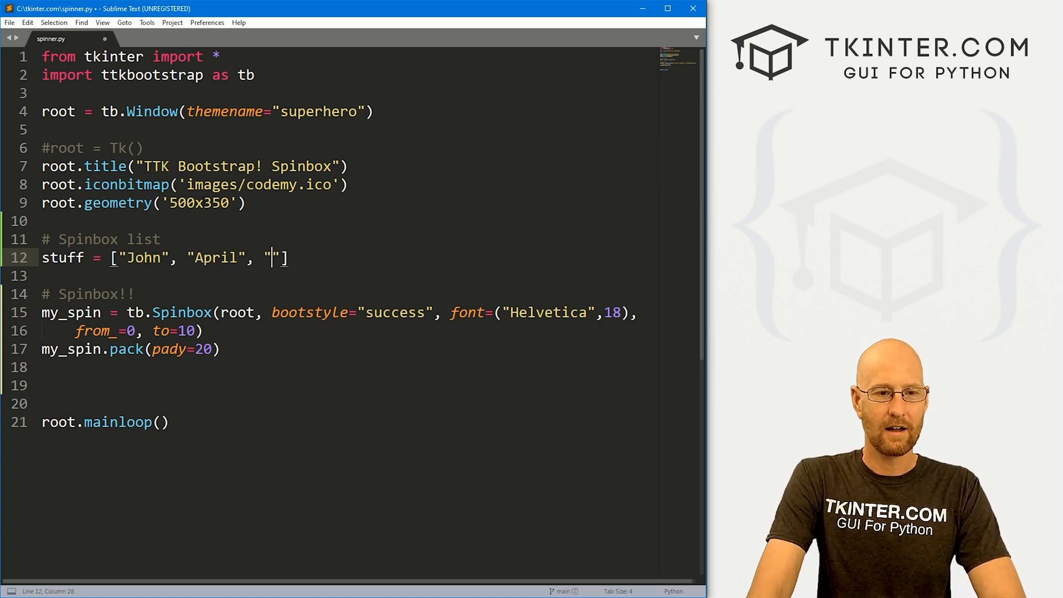
pyautogui.write('Bob", "Mary')
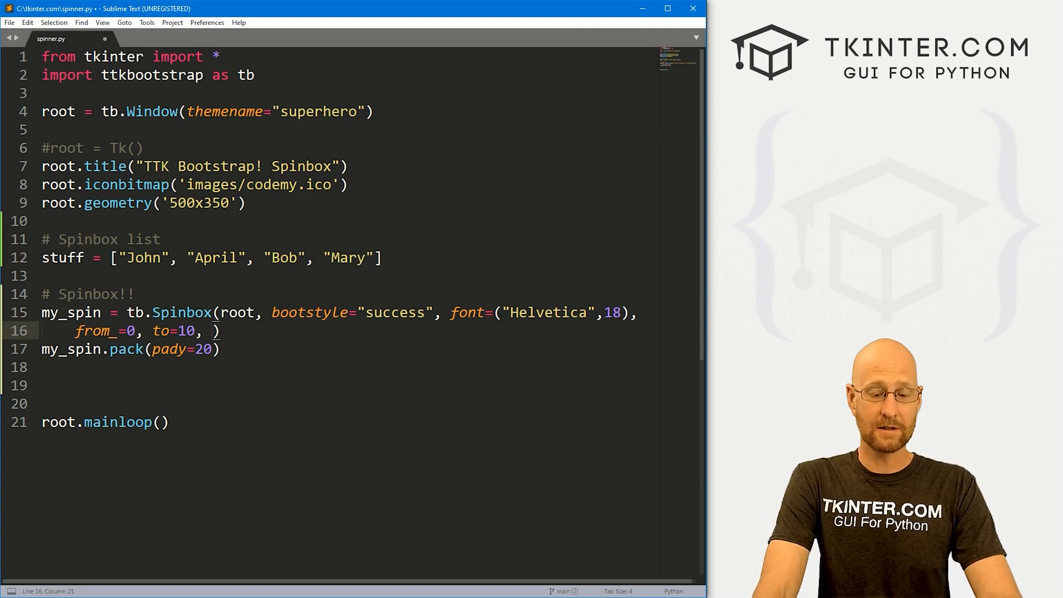
# Replace the numeric range with values=stuff in the Spinbox call.
pyautogui.write('values=')
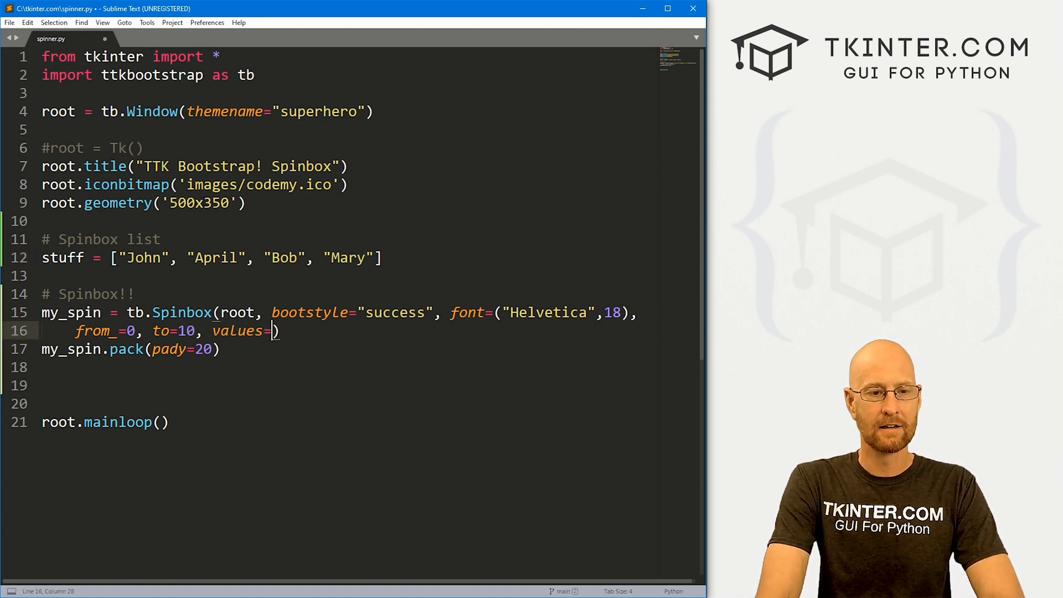
pyautogui.write('stuff')
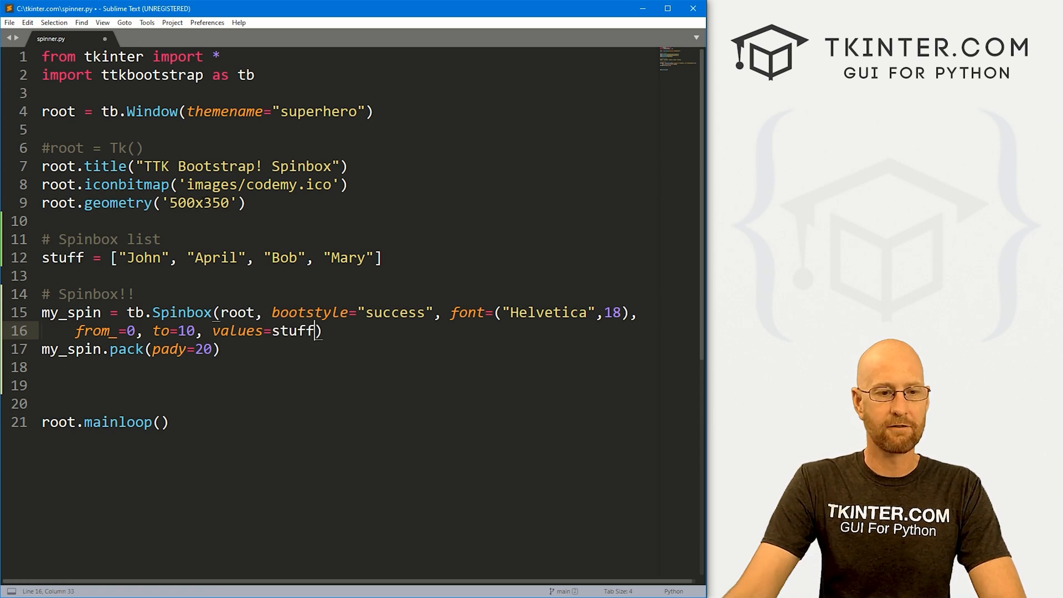
pyautogui.moveTo(318, 331); pyautogui.dragTo(221, 349)
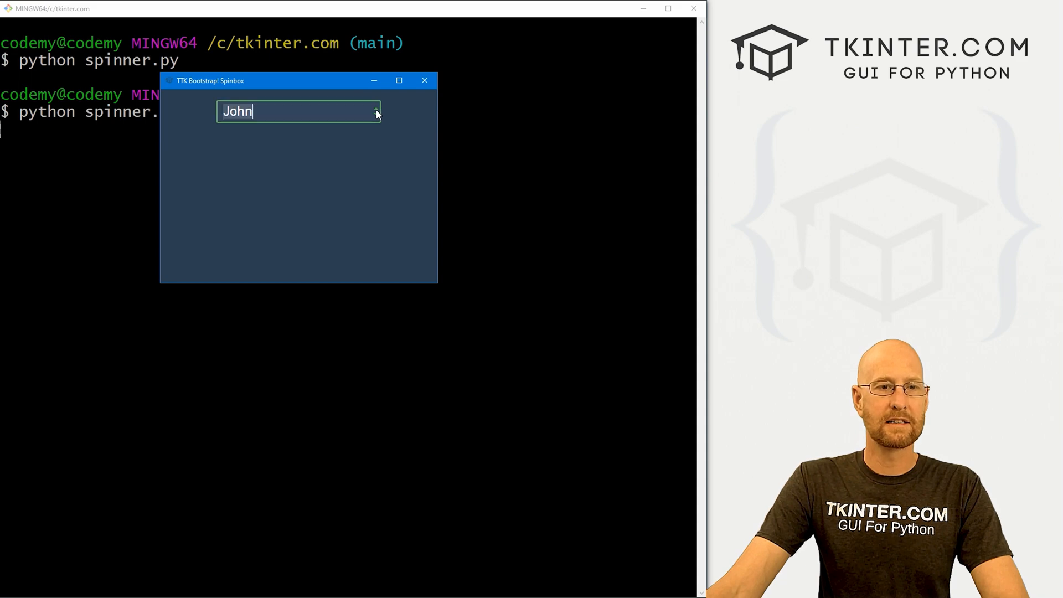
# Step through the names, type free text 'Tim' into the Spinbox, and return to the editor.
pyautogui.click(375, 117)
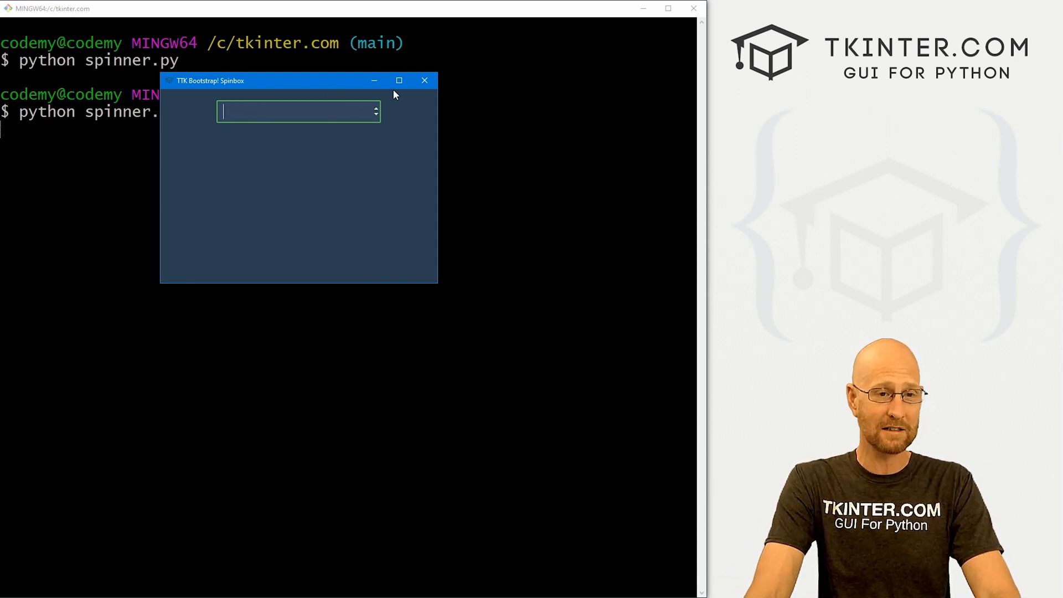
pyautogui.write('Tim')
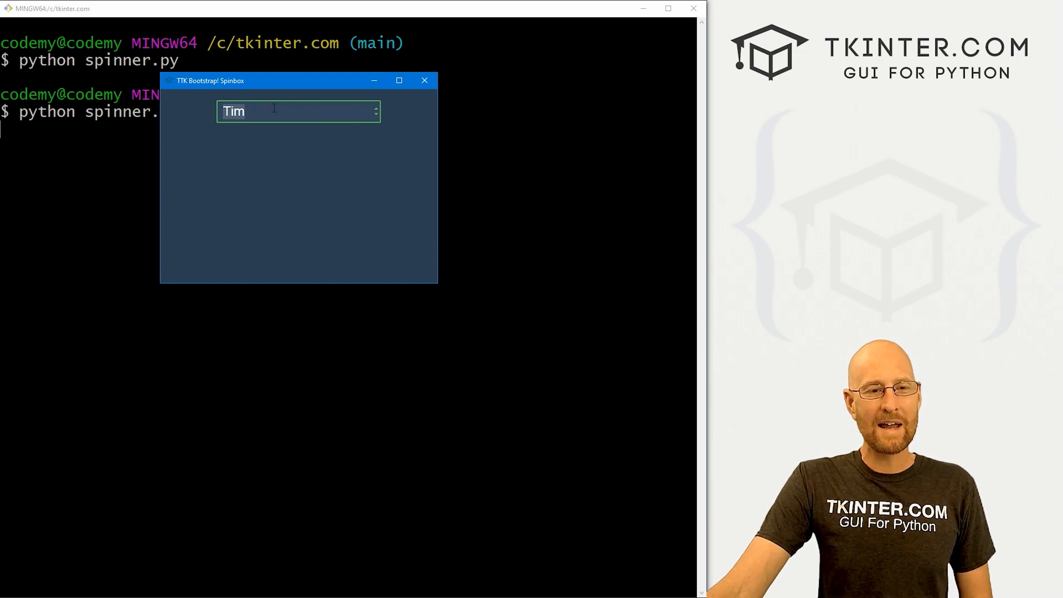
pyautogui.click(425, 79)
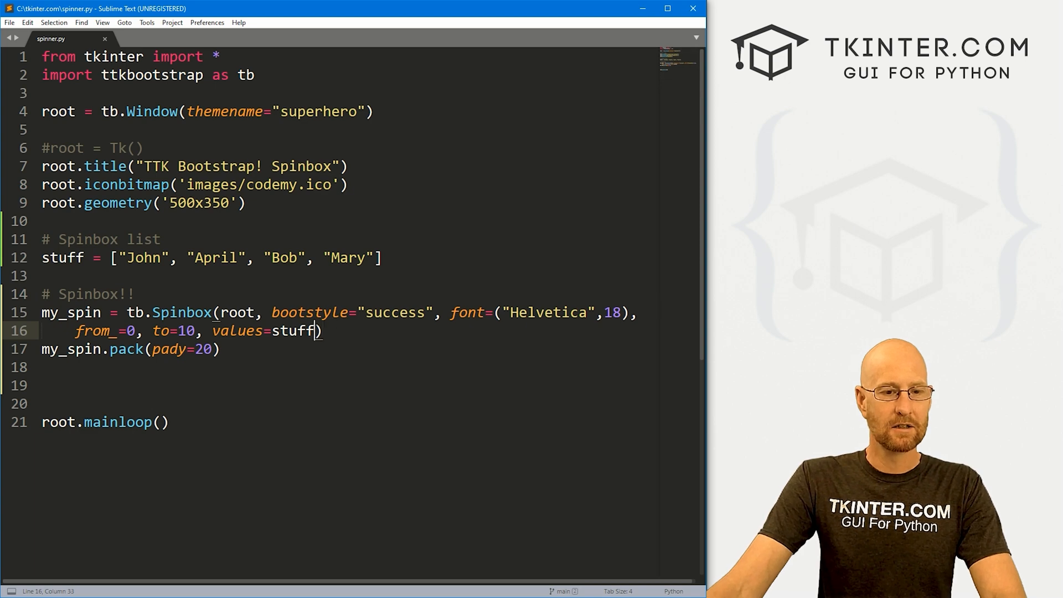
# Add state="readonly" to the Spinbox call.
pyautogui.write(', state=')
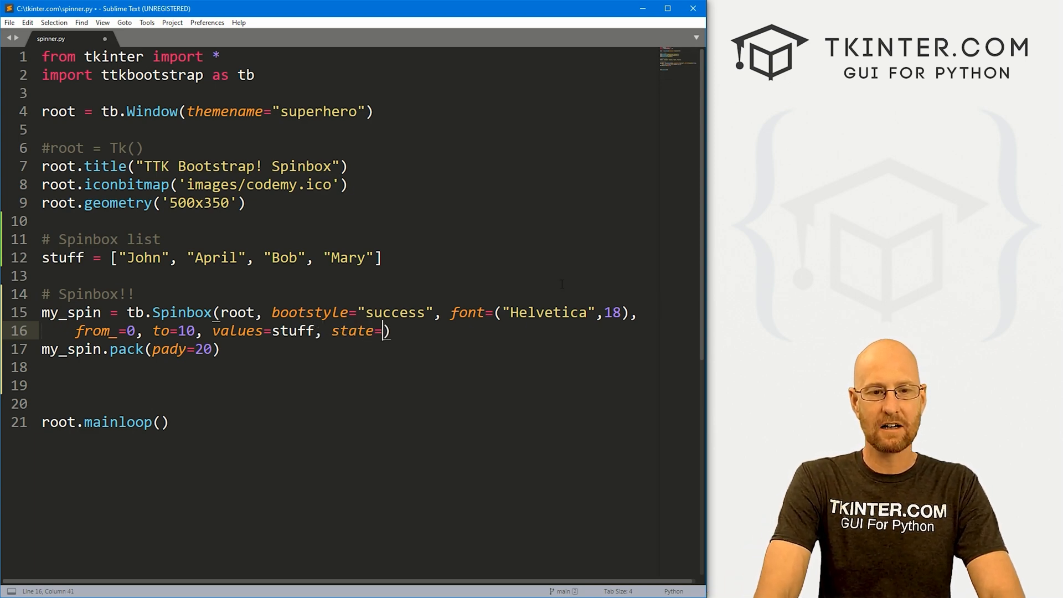
pyautogui.write('"read')
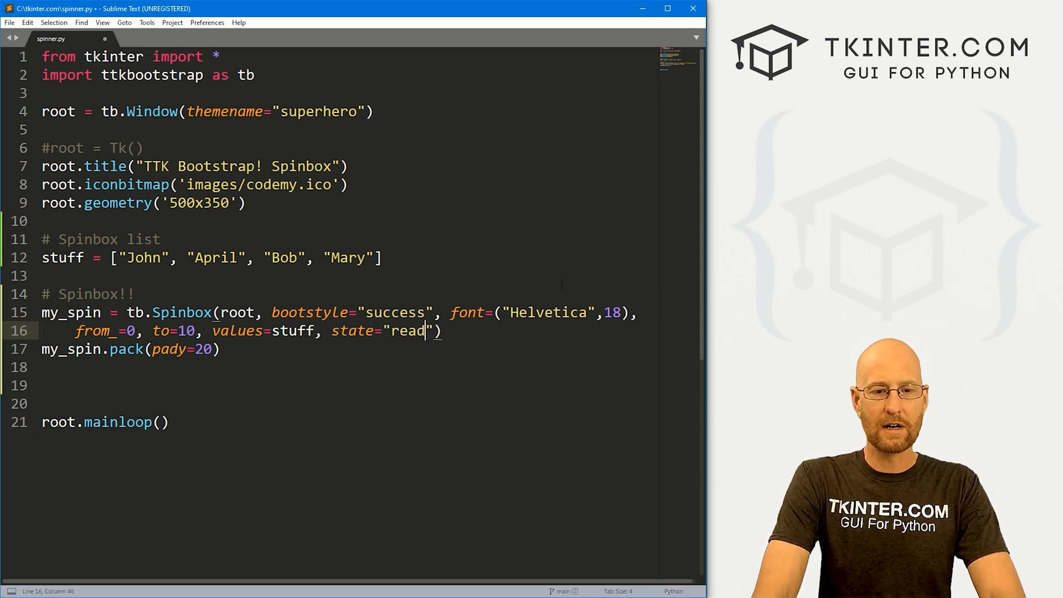
pyautogui.write('only')
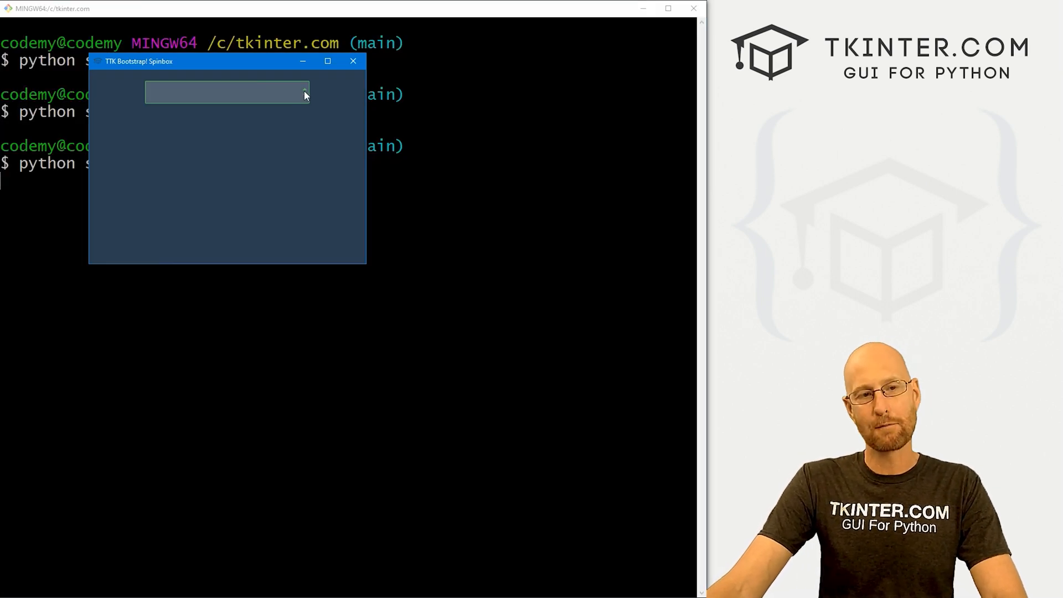
# Cycle the read-only Spinbox through John, Bob and Mary.
pyautogui.write('John')
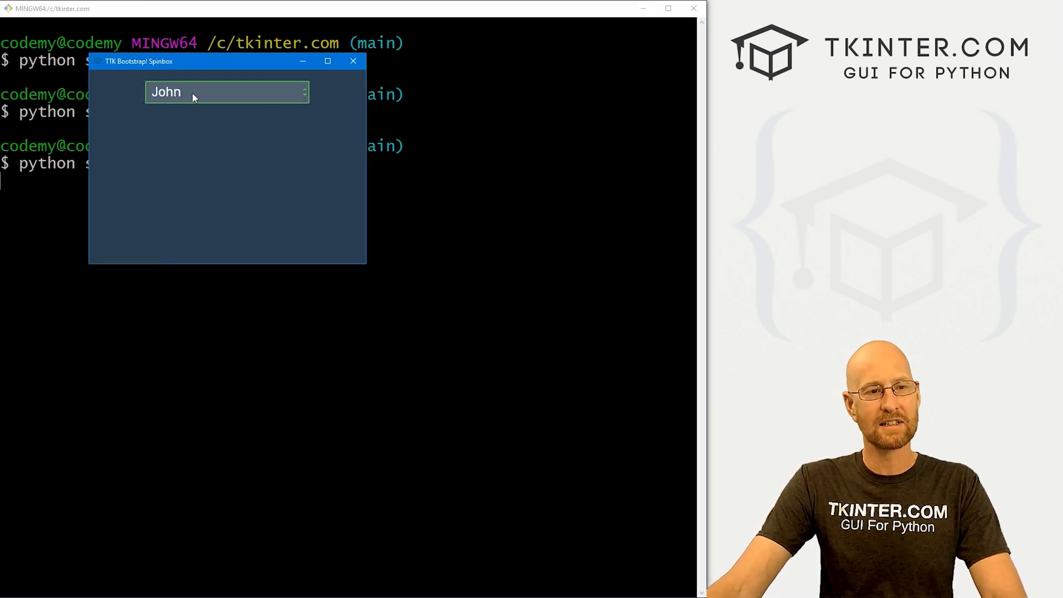
pyautogui.click(304, 89)
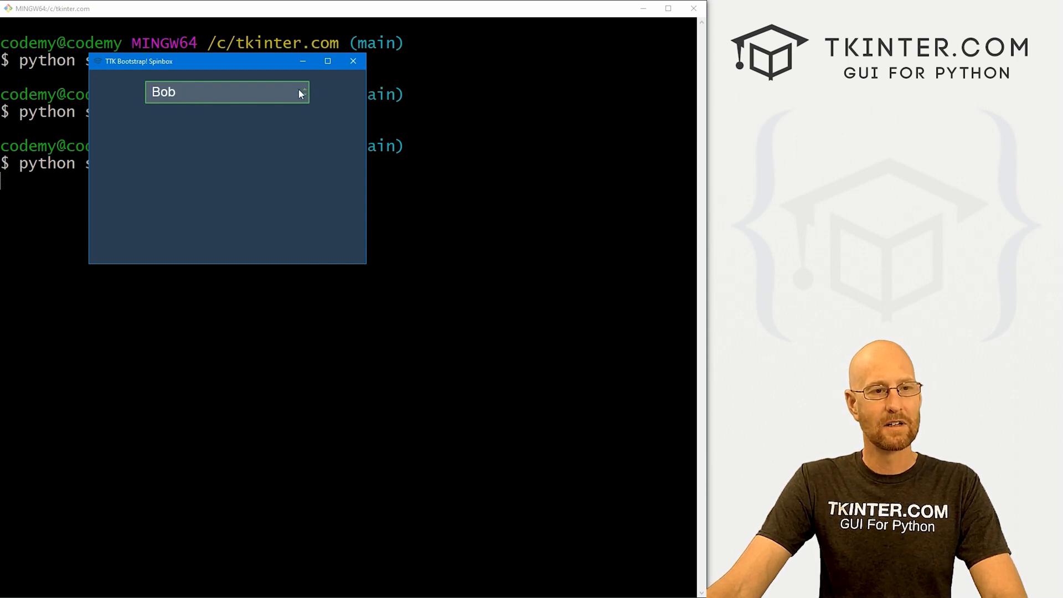
pyautogui.moveTo(262, 85)
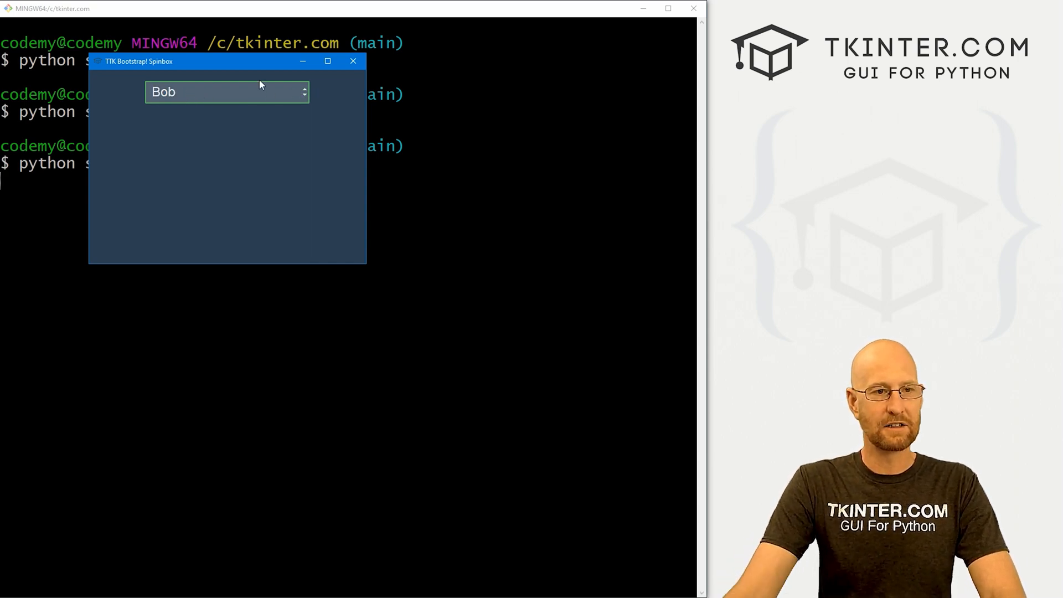
pyautogui.click(305, 89)
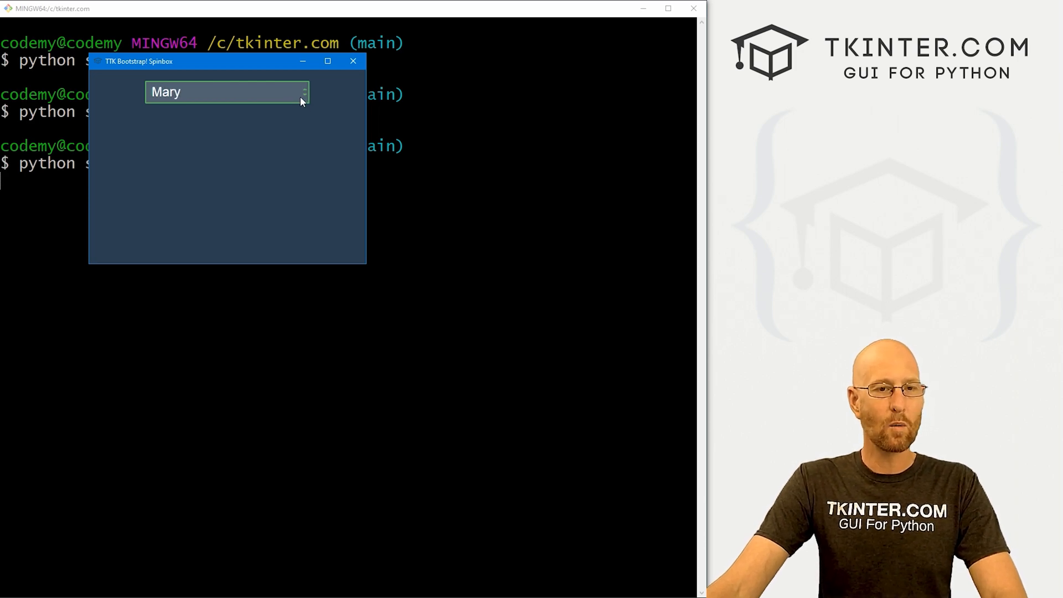
pyautogui.click(305, 89)
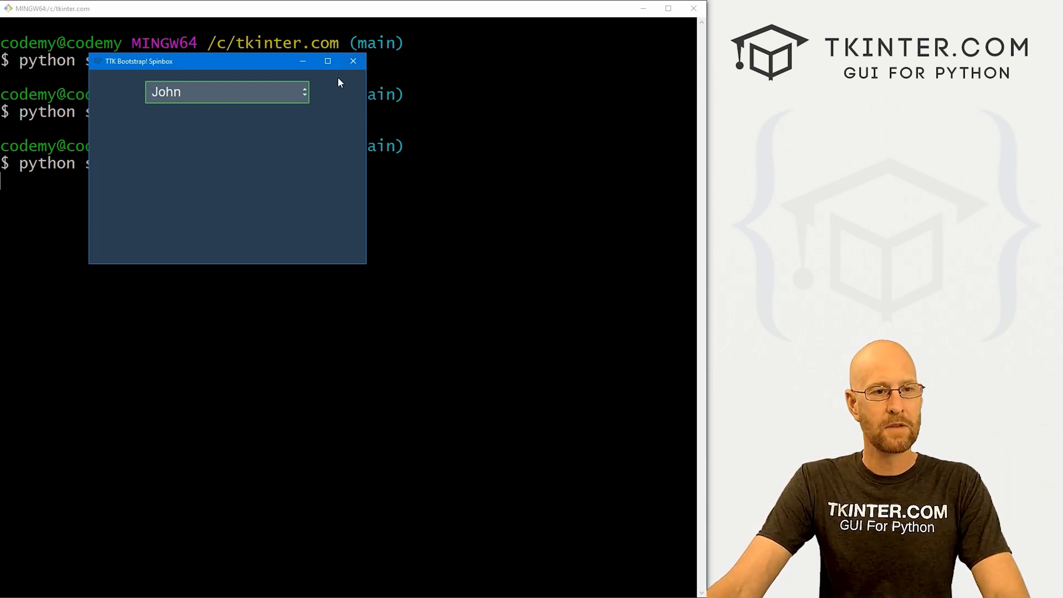
# Close the demo window and inspect the blank spinbox in the relaunched app.
pyautogui.click(352, 61)
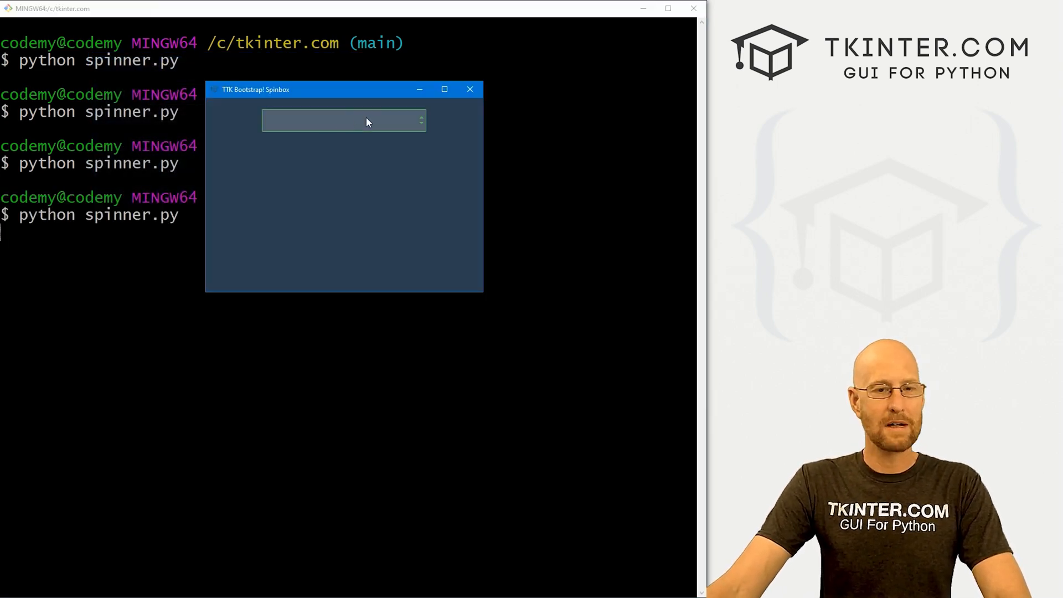
pyautogui.click(469, 89)
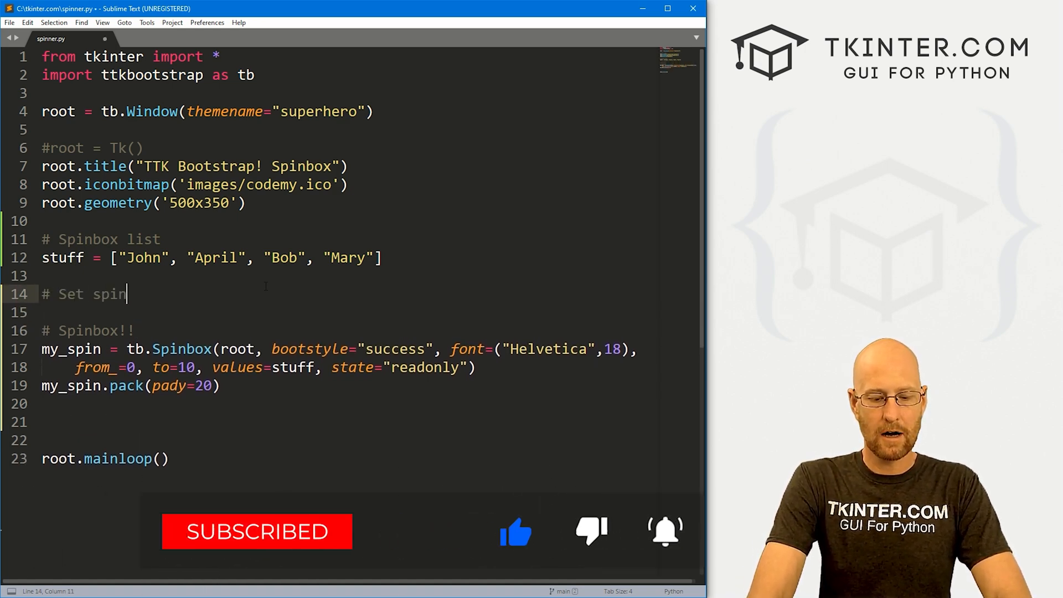
# Add '# Set spinbox default' and begin my_spin.set("John") below the pack line.
pyautogui.write('box defaul')
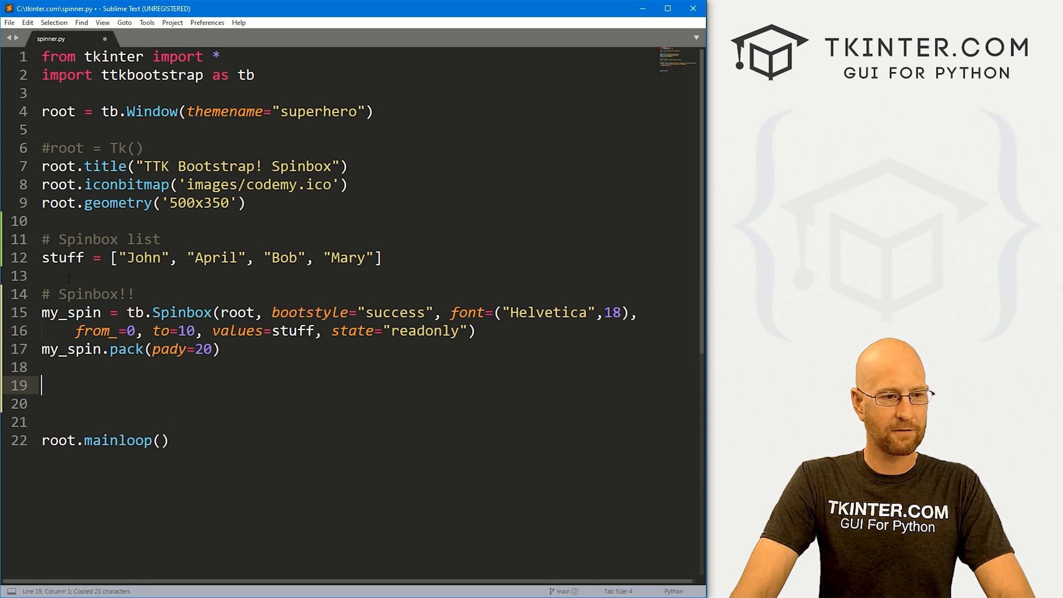
pyautogui.write('# Set spinbox default')
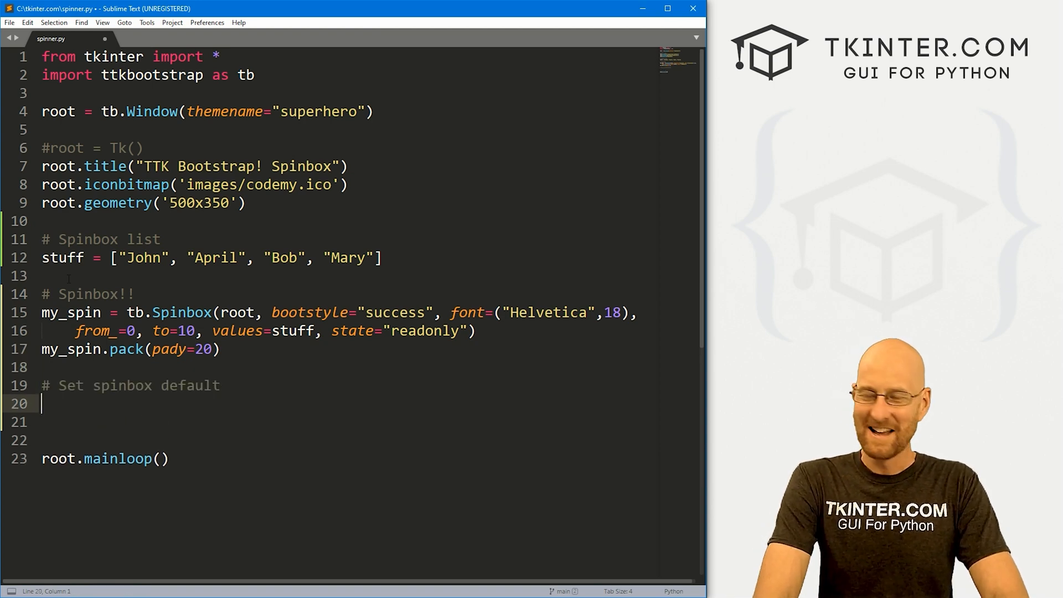
pyautogui.write('my_spin.set(*')
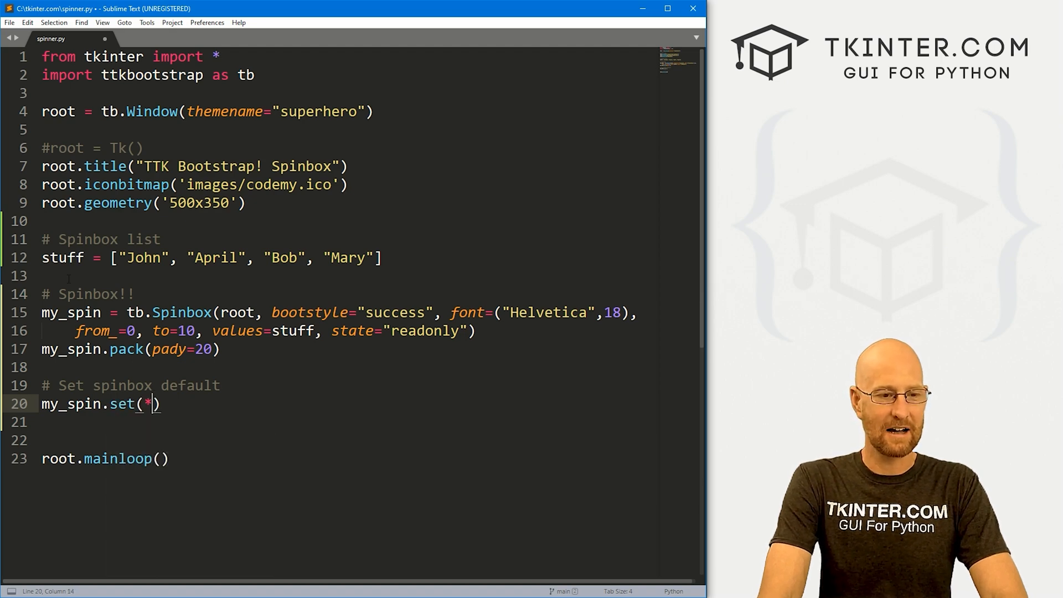
pyautogui.write('"J"')
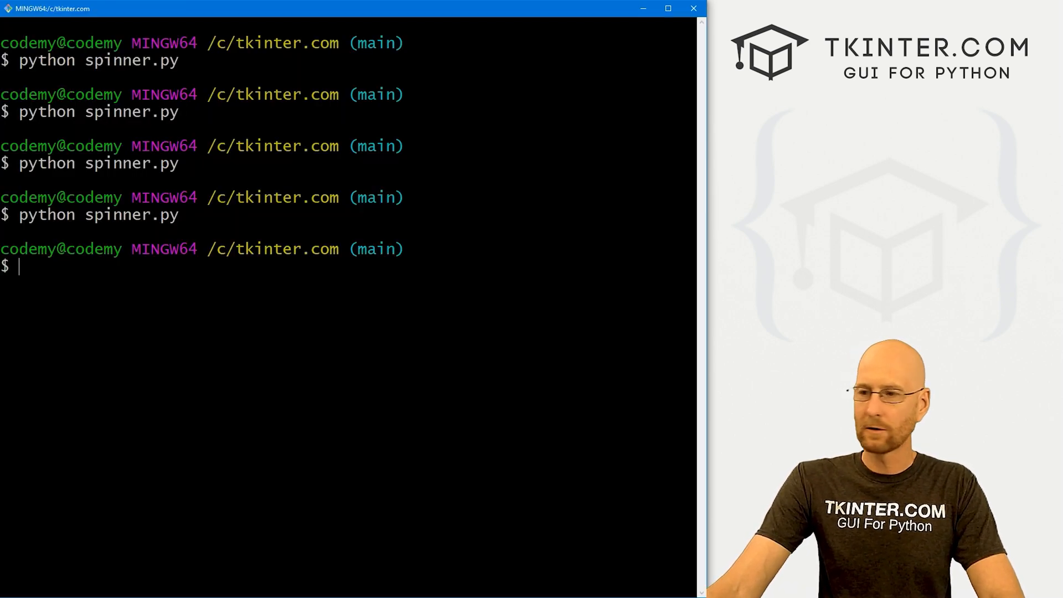
# Rerun python spinner.py and confirm the Spinbox opens already showing John.
pyautogui.write('python spinner.py')
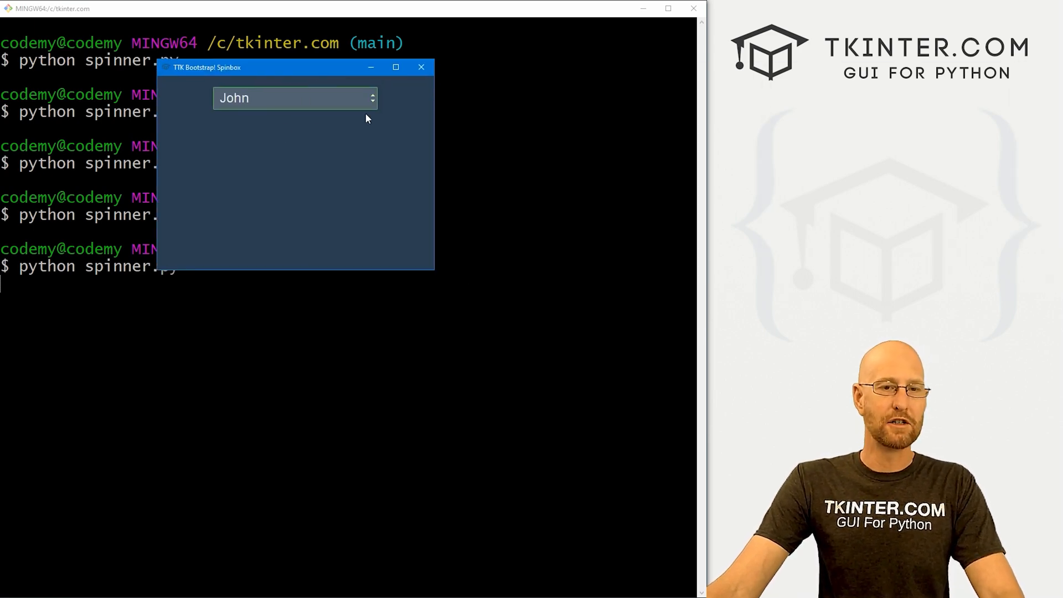
pyautogui.click(373, 93)
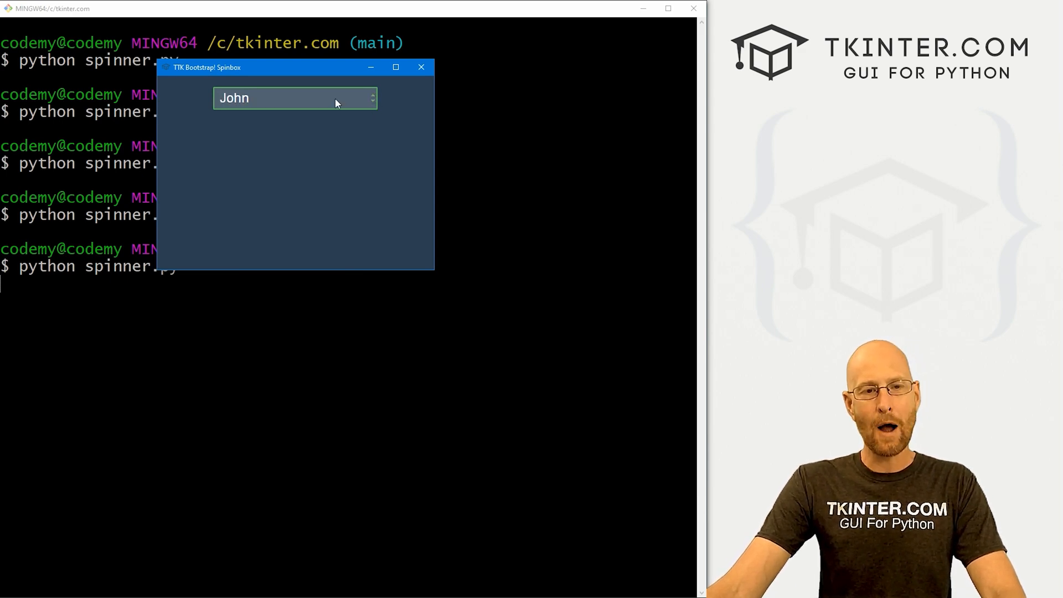
pyautogui.moveTo(390, 111)
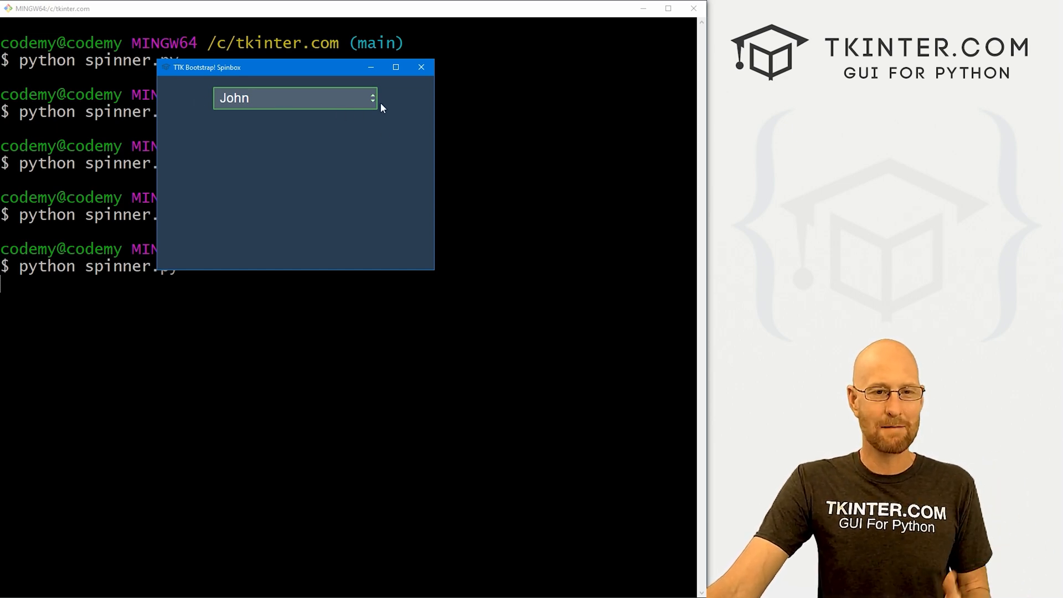
pyautogui.click(372, 95)
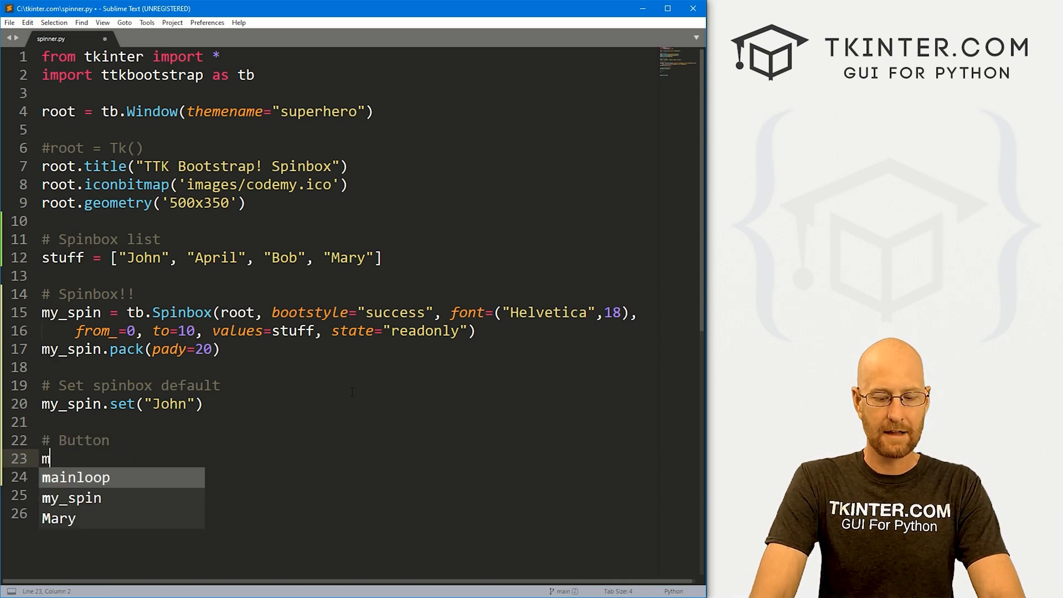
# Create my_button = tb.Button(root, text="Click Me!", bootstyle="succes").
pyautogui.write('y_butto')
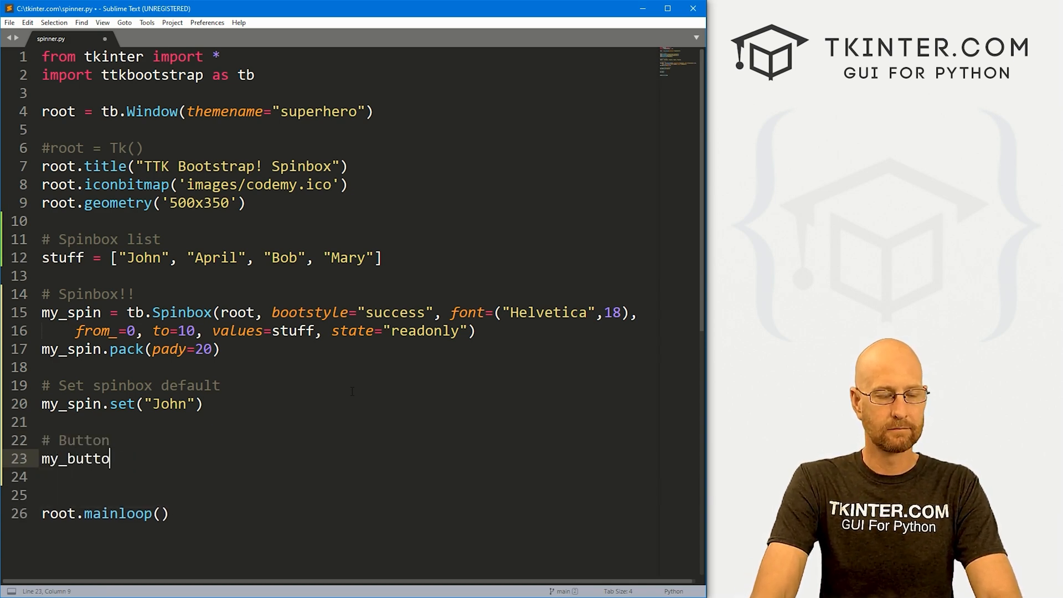
pyautogui.write('n = tb.Button(root, test')
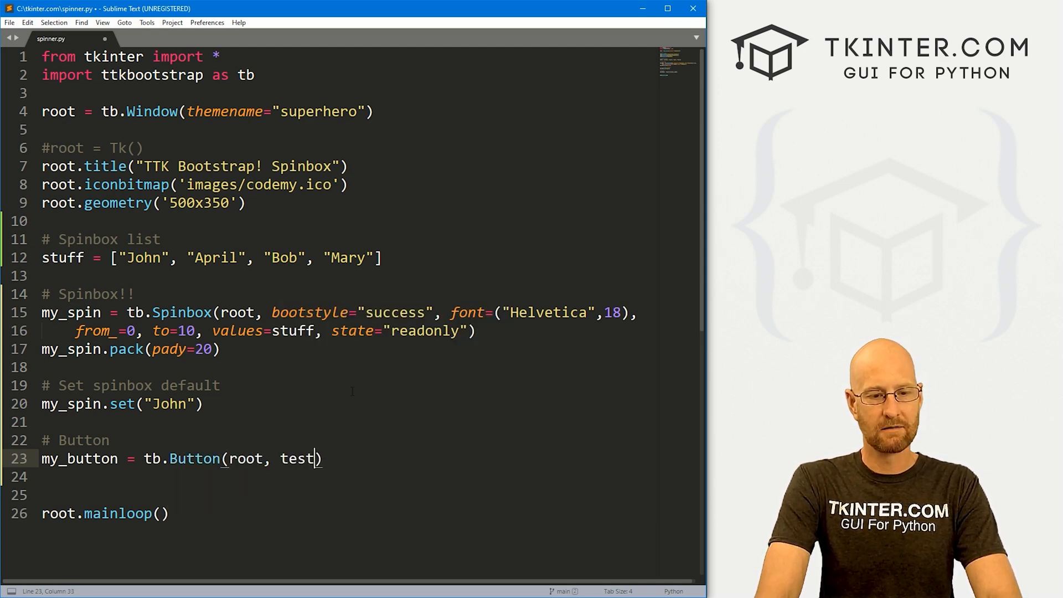
pyautogui.write('text="Click "')
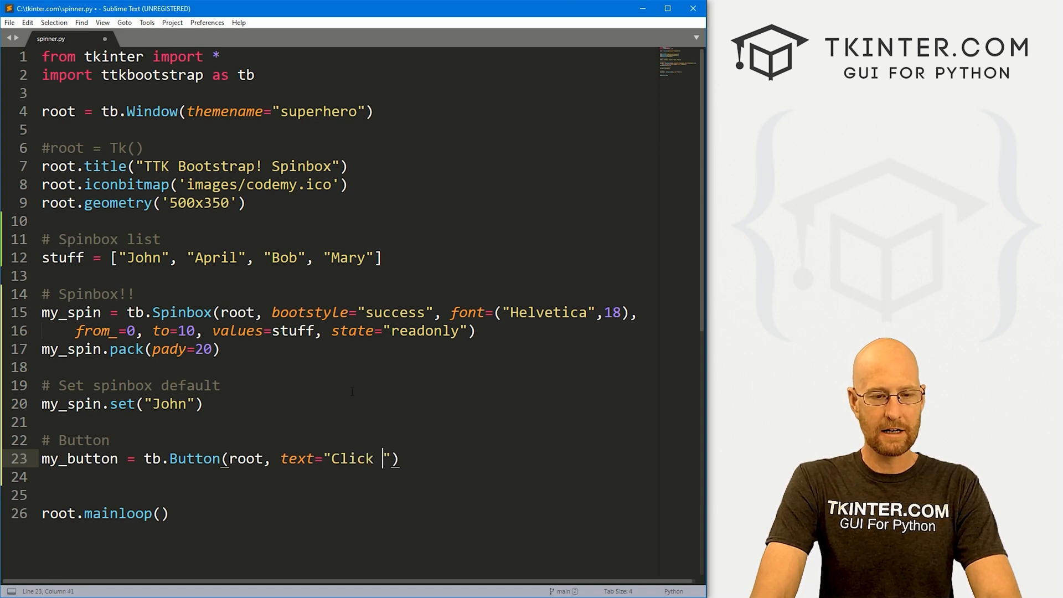
pyautogui.write('Me!", bootstyle')
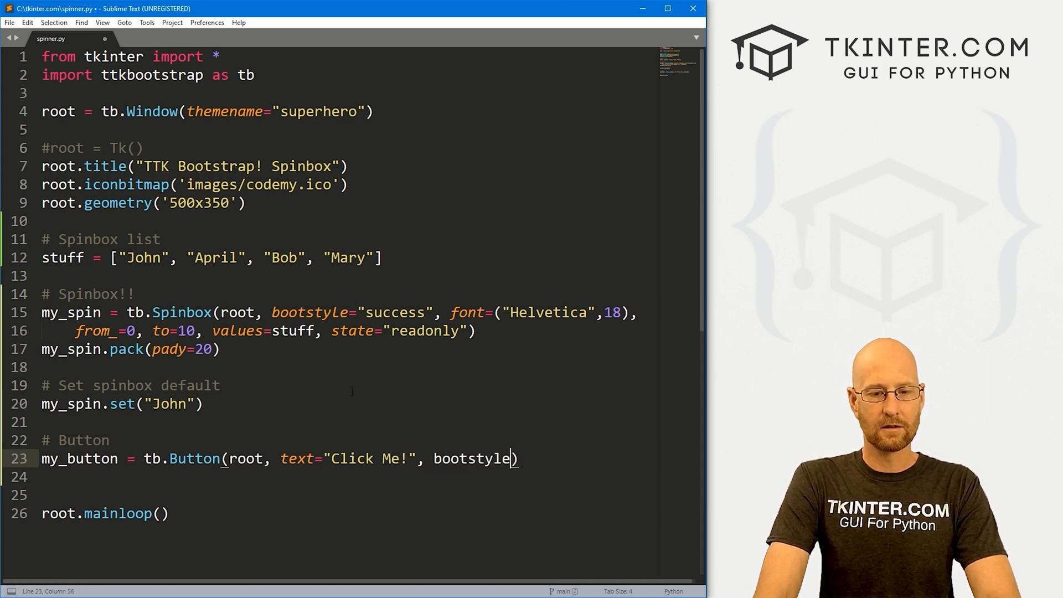
pyautogui.write('="suc"')
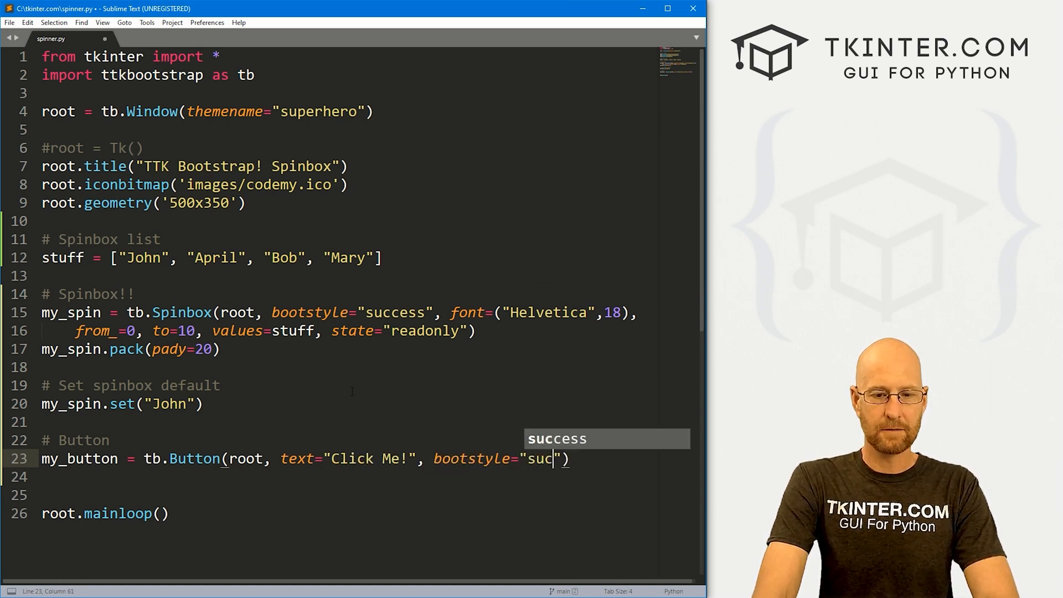
# Pack my_button with pady=20 and set command=spinny, selecting spinny to copy.
pyautogui.write('my')
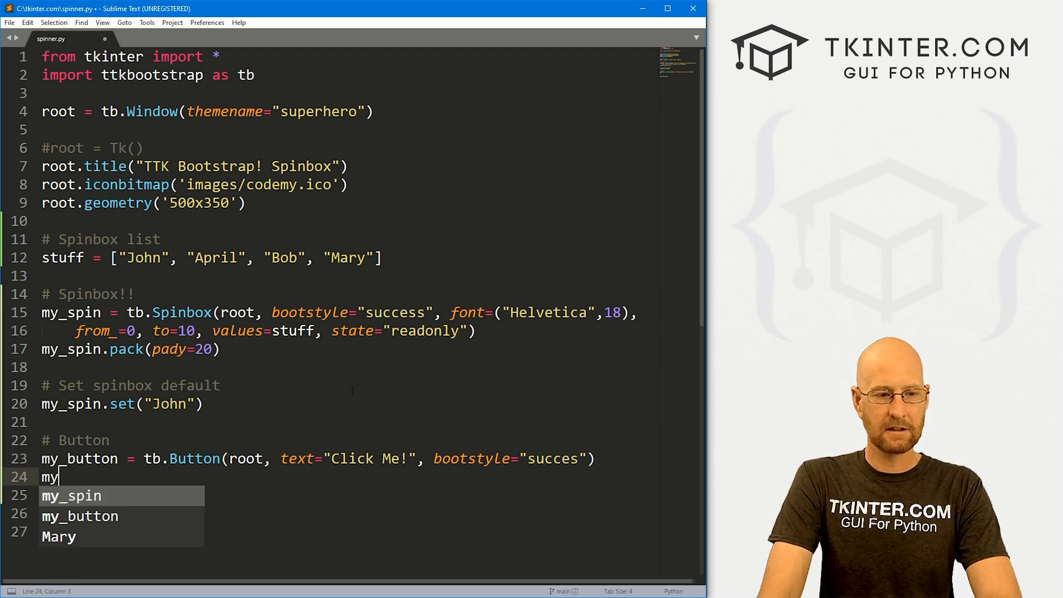
pyautogui.write('_button.pc')
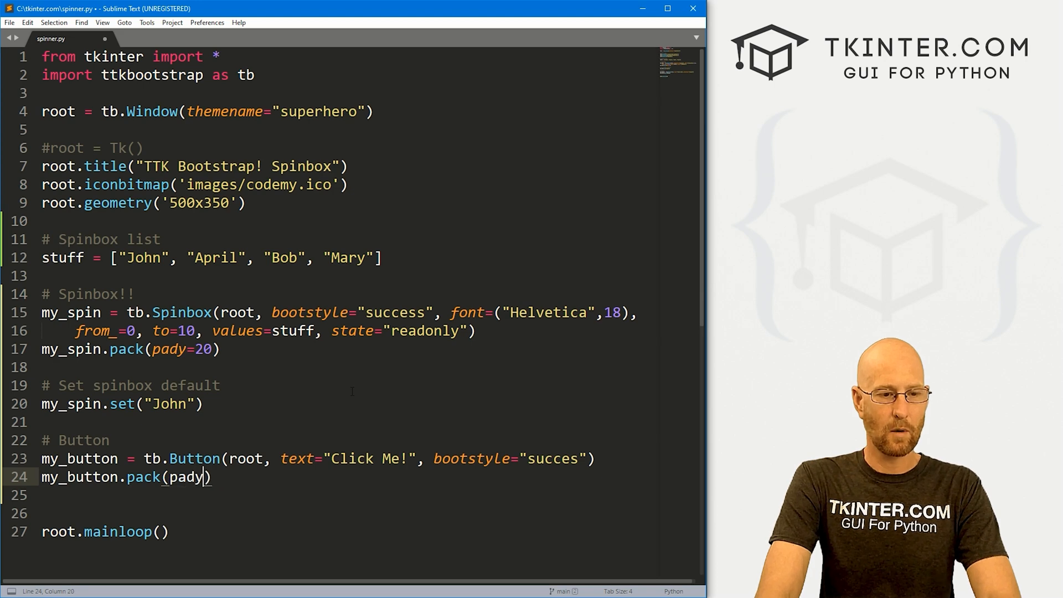
pyautogui.write('=20')
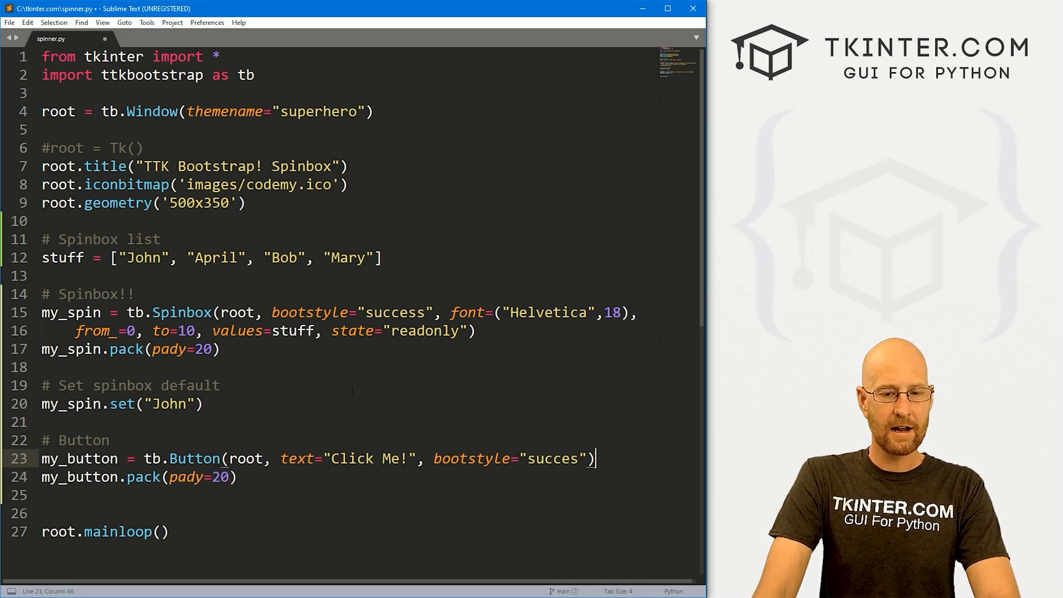
pyautogui.write(', command=')
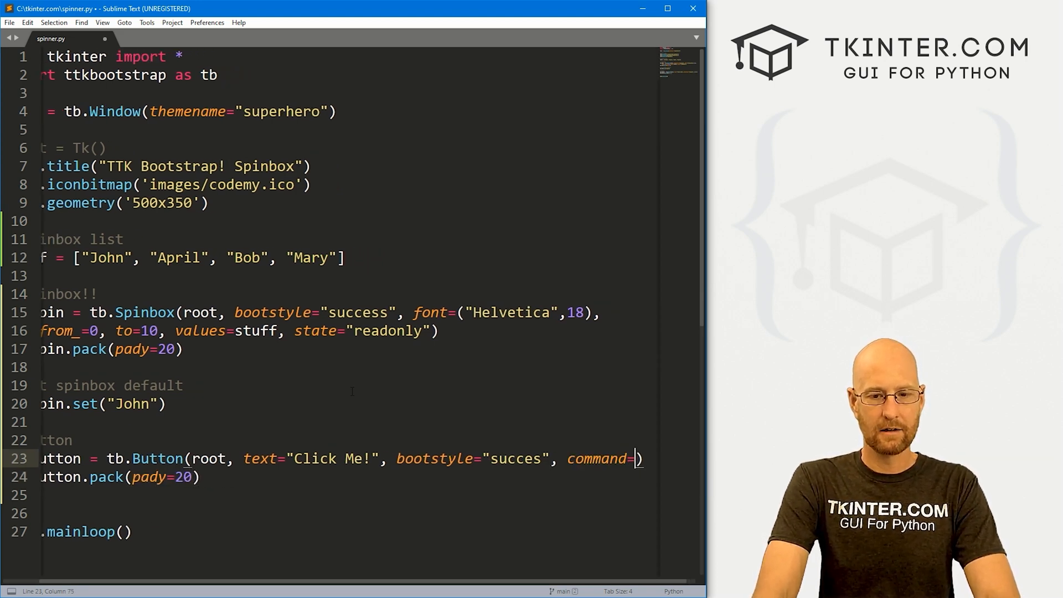
pyautogui.write('spinny')
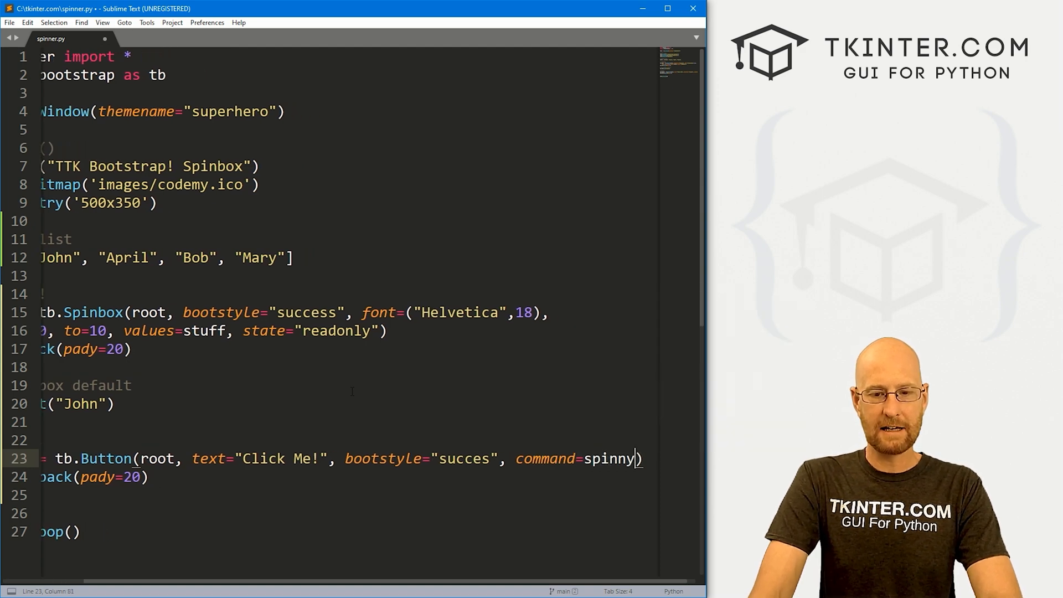
pyautogui.doubleClick(610, 458)
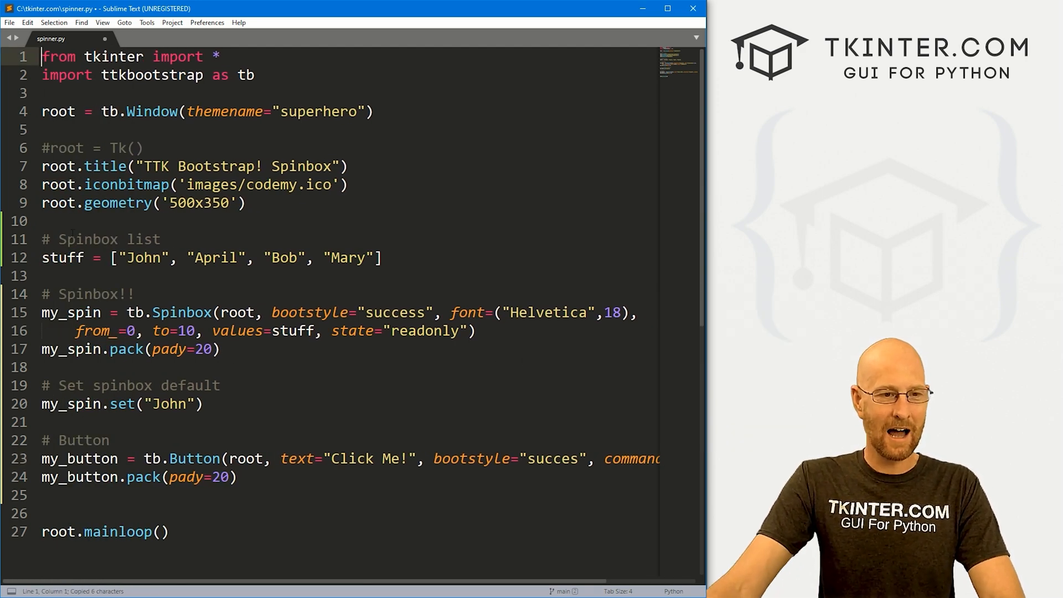
# Add blank lines after root.geometry and start the 'def spinny():' stub above the list.
pyautogui.press('enter')
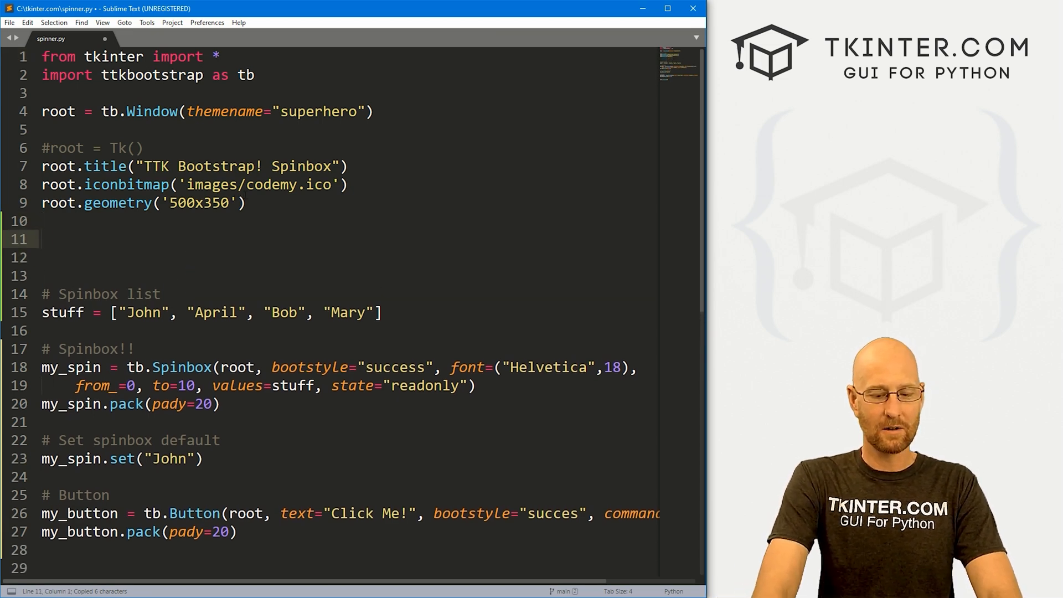
pyautogui.write('def spinny():')
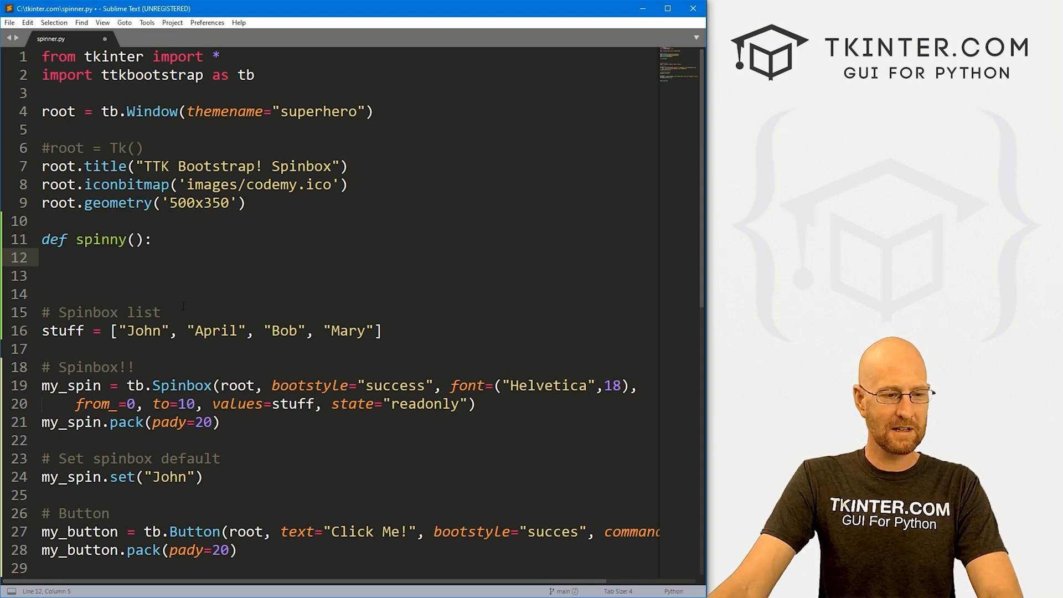
pyautogui.scroll(-3)
pyautogui.write('my_label = t')
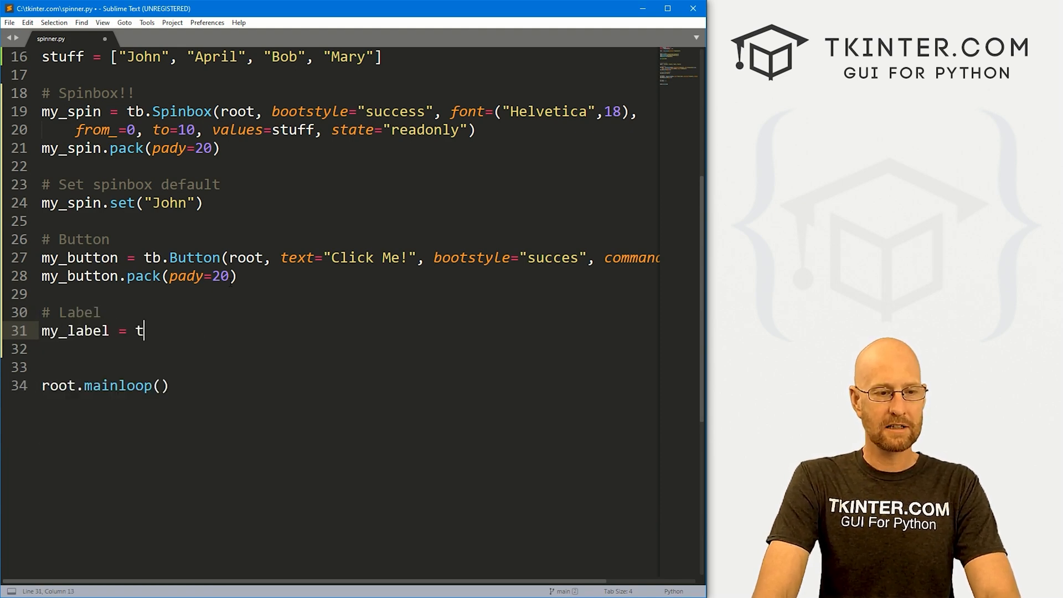
# Create my_label as an empty-text Helvetica 18 tb.Label and pack it with pady=20.
pyautogui.write('b.Label()')
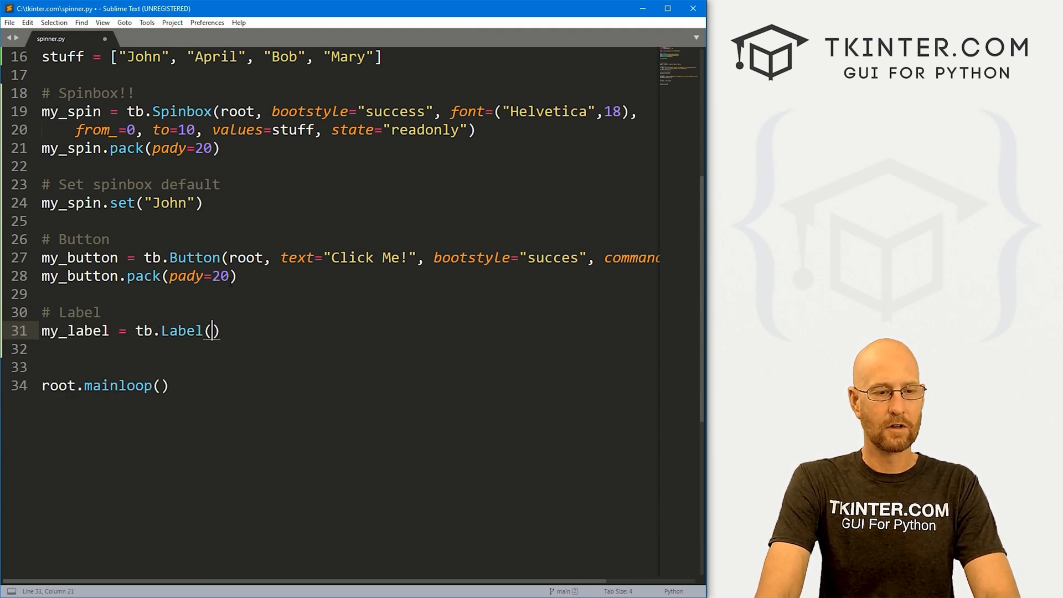
pyautogui.write('root, text="')
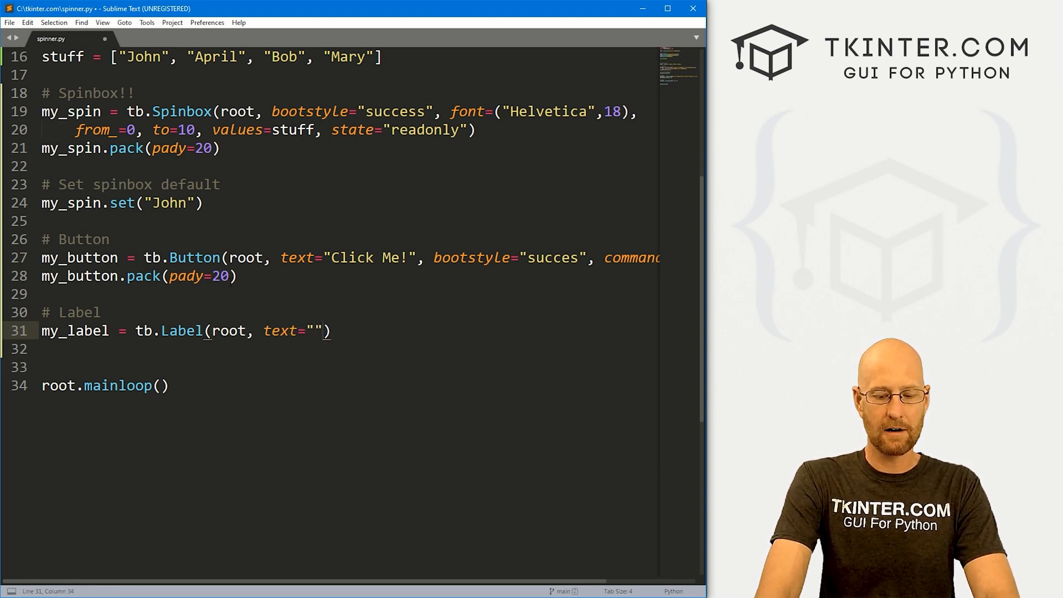
pyautogui.write(', font-')
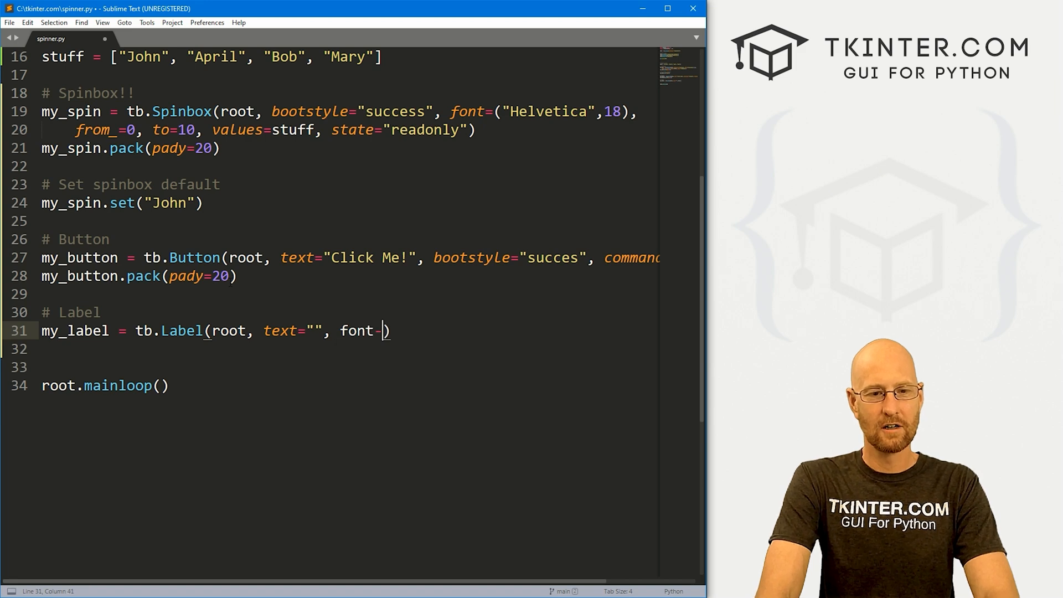
pyautogui.write('("Helvet')
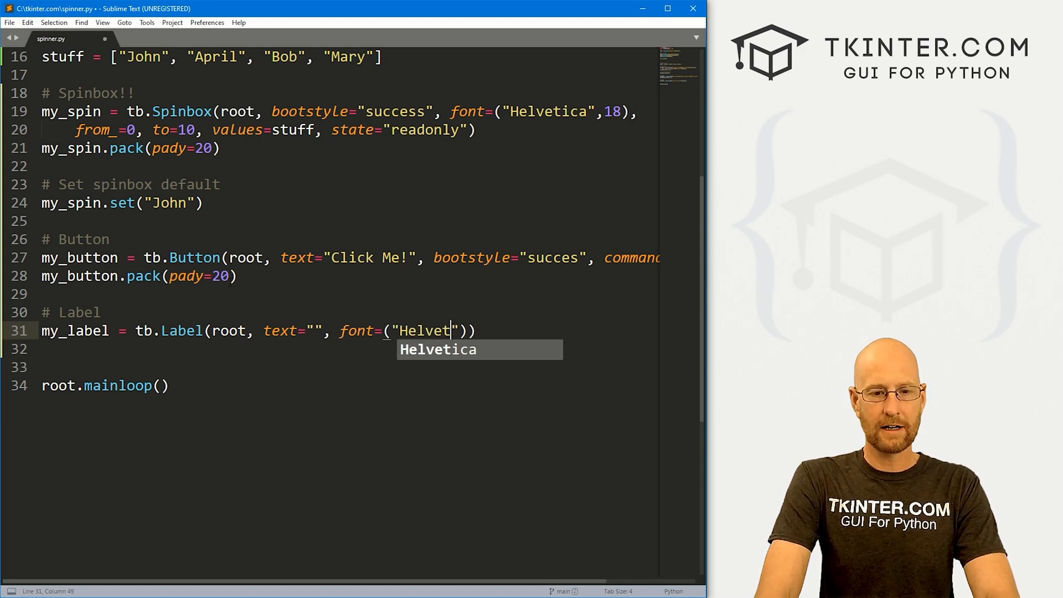
pyautogui.write('ica", 18')
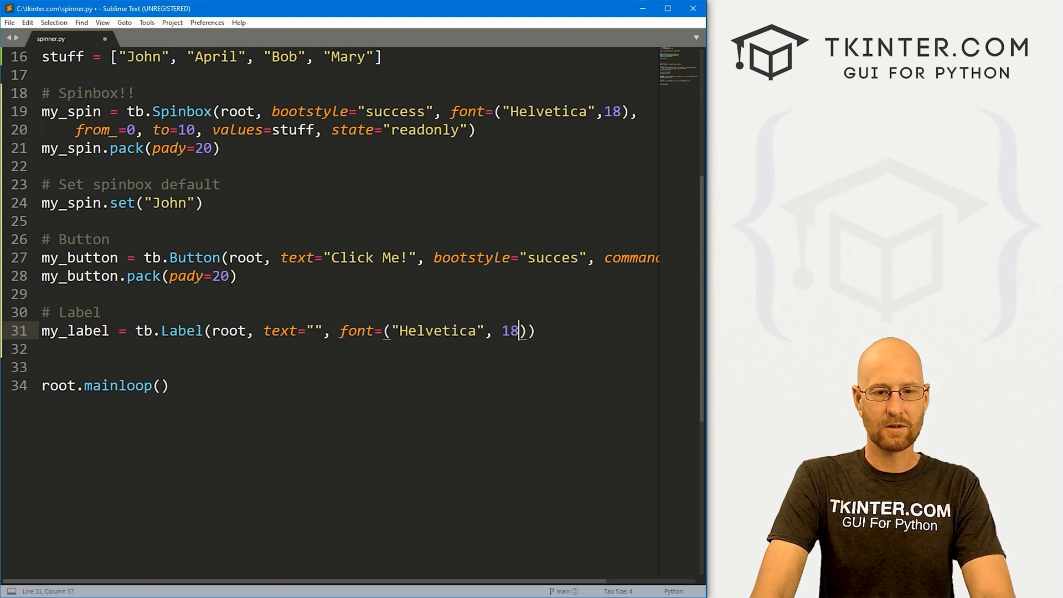
pyautogui.write('my')
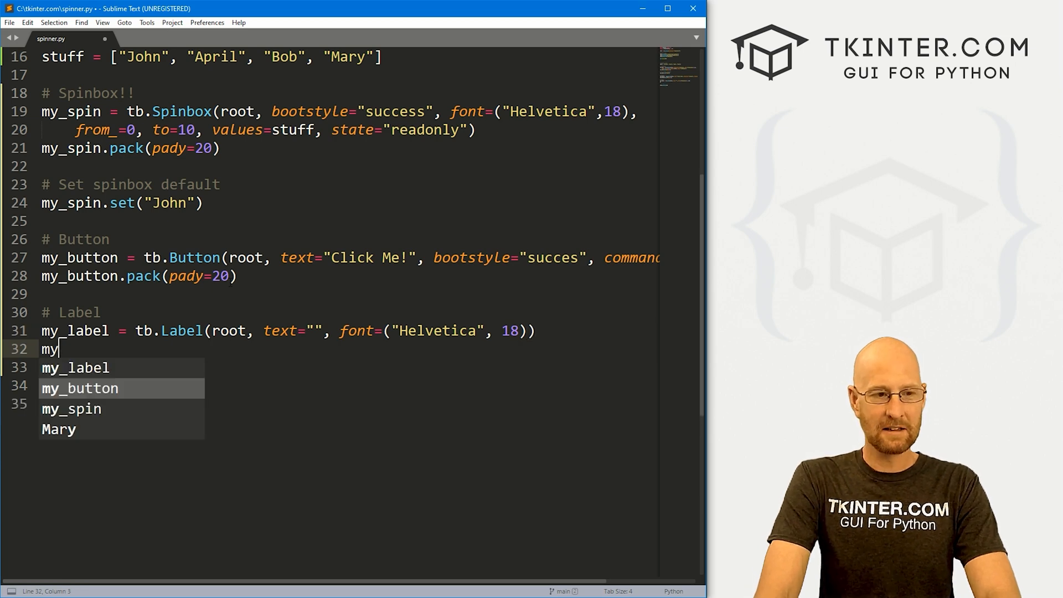
pyautogui.write('_label.pack(pady=20')
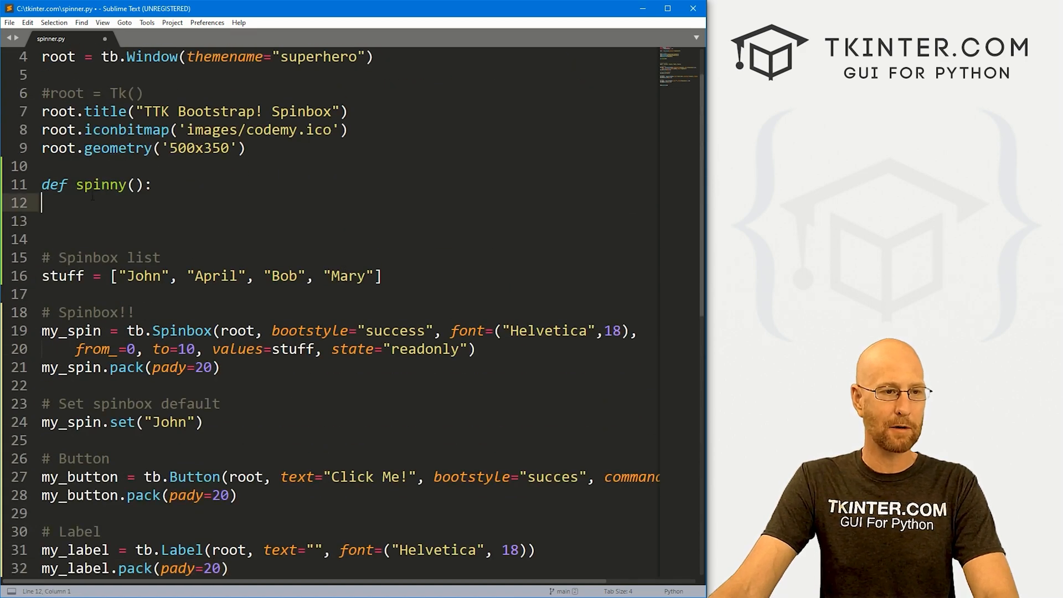
# Have spinny() run my_label.config(text=my_spin.get()), save the script and relaunch the window.
pyautogui.write('my_label.confg')
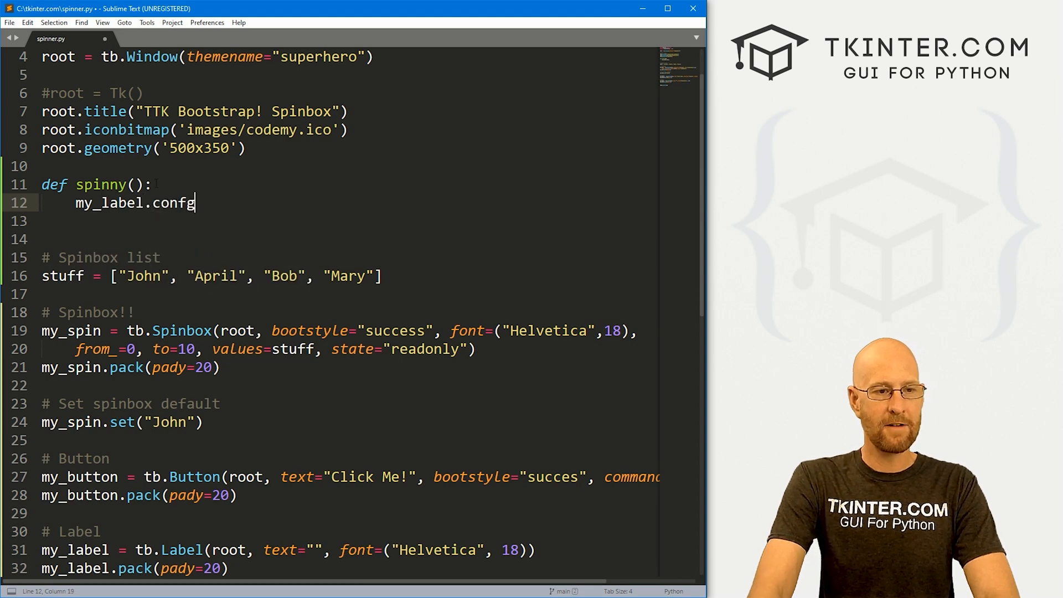
pyautogui.write('i')
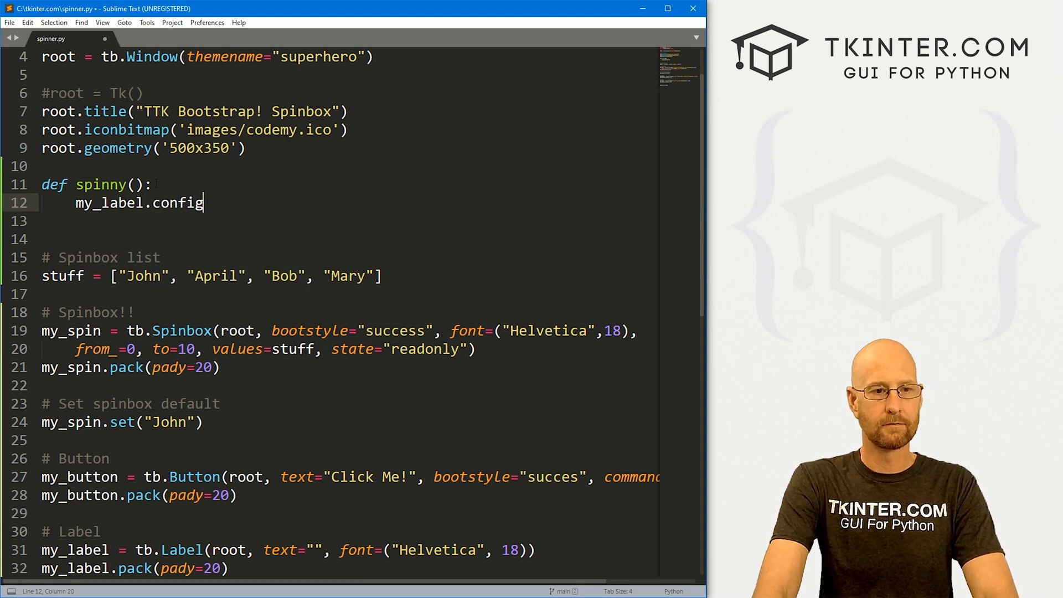
pyautogui.write('(text=my_spin')
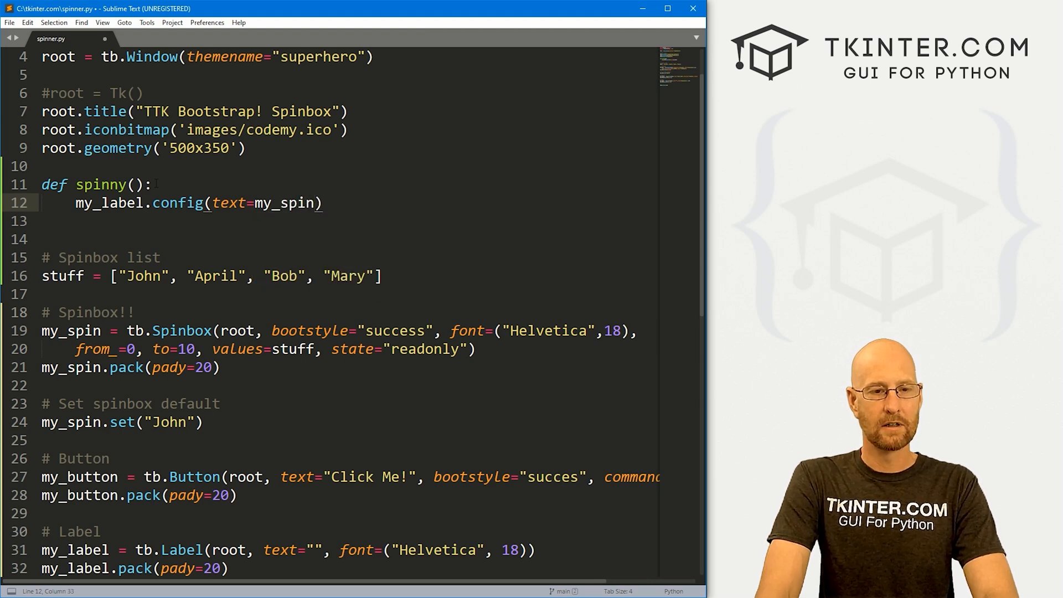
pyautogui.write('.get()')
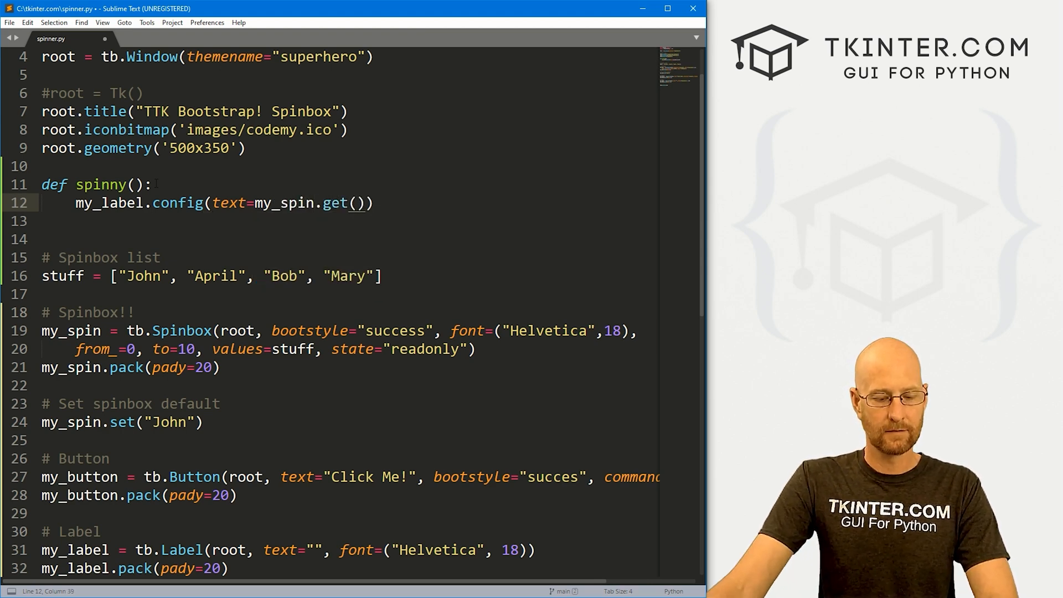
pyautogui.press('ctrl+s')
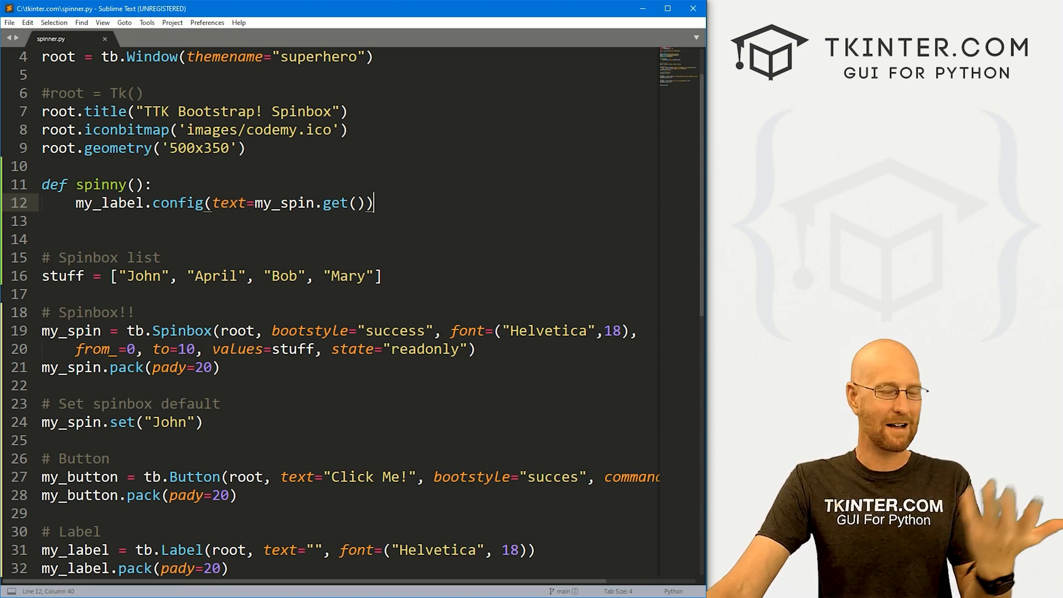
pyautogui.doubleClick(298, 203)
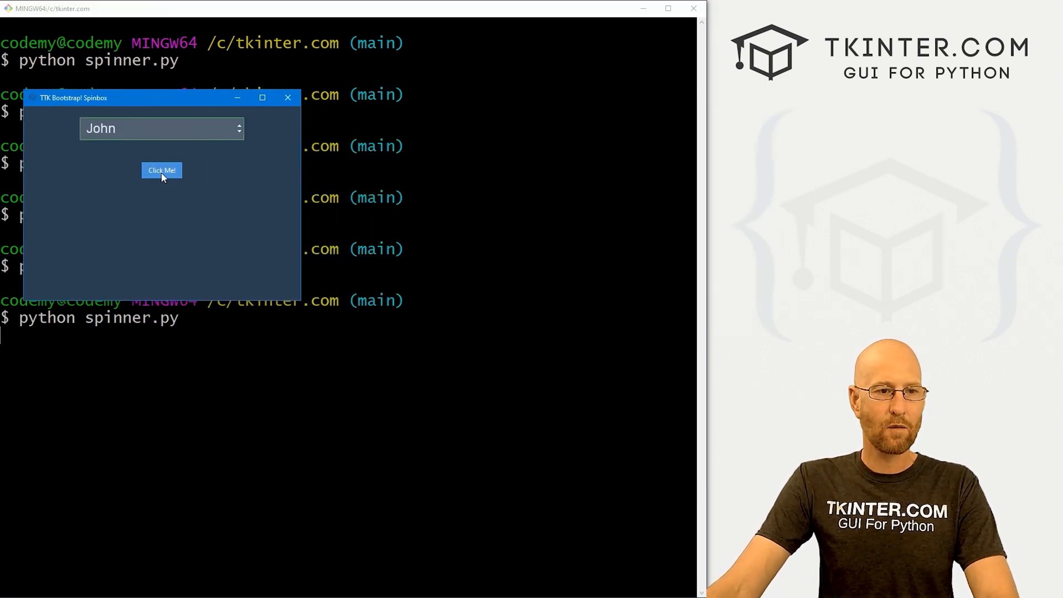
# Use Click Me! to show Bob, Mary, then April in the label.
pyautogui.click(162, 171)
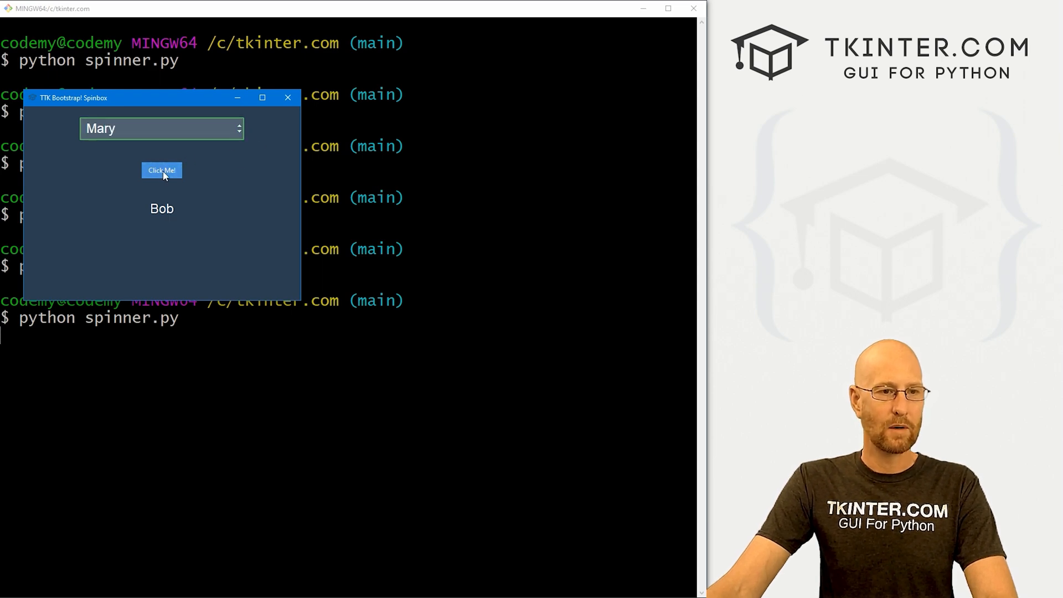
pyautogui.click(162, 170)
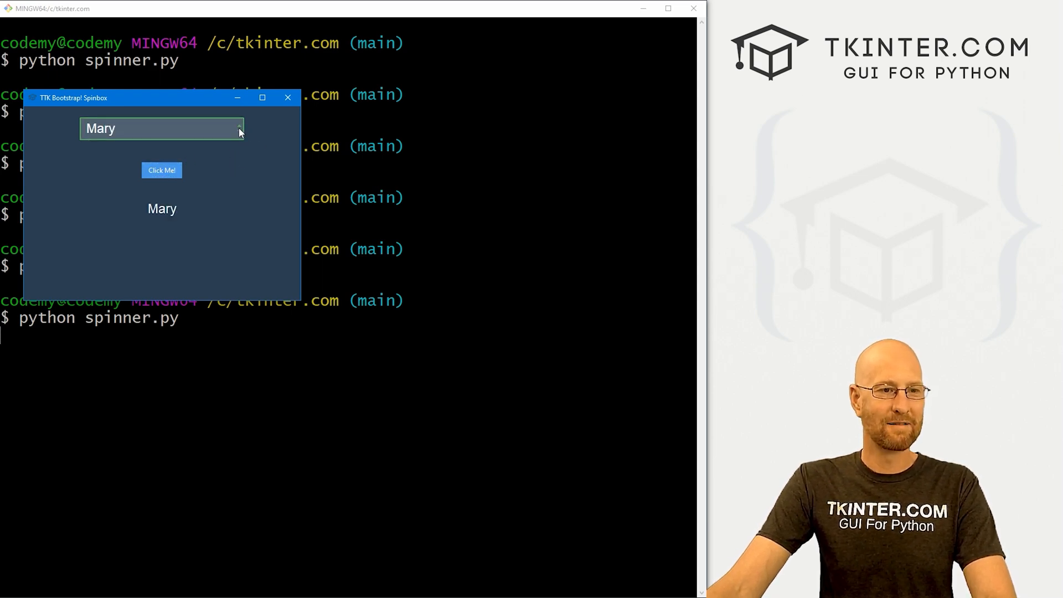
pyautogui.click(162, 170)
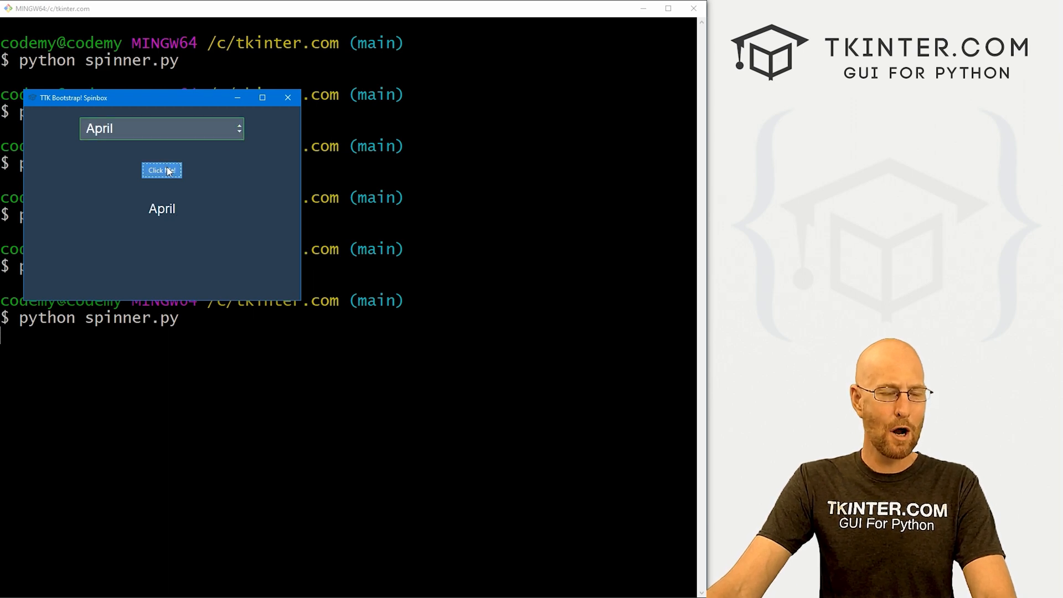
pyautogui.moveTo(124, 179)
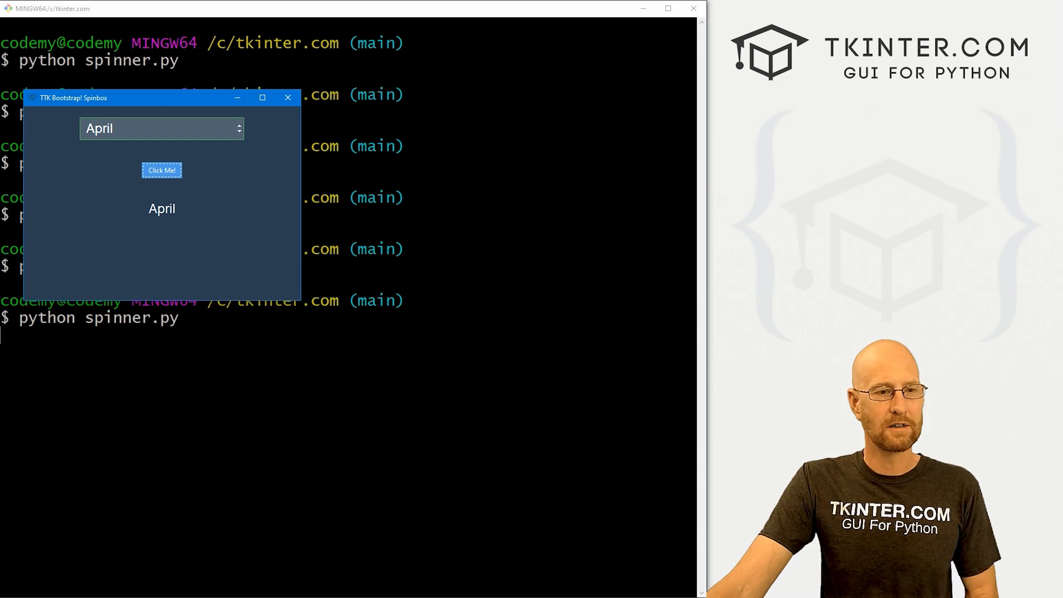
pyautogui.click(288, 97)
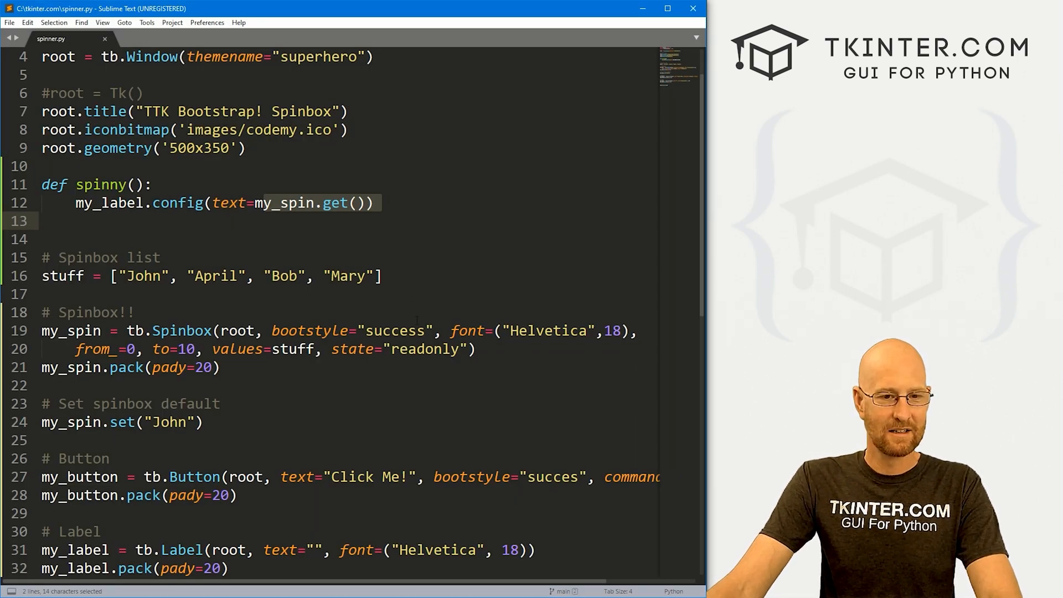
# Fix the button bootstyle to 'success' and begin command=spinny on the Spinbox.
pyautogui.scroll(-3)
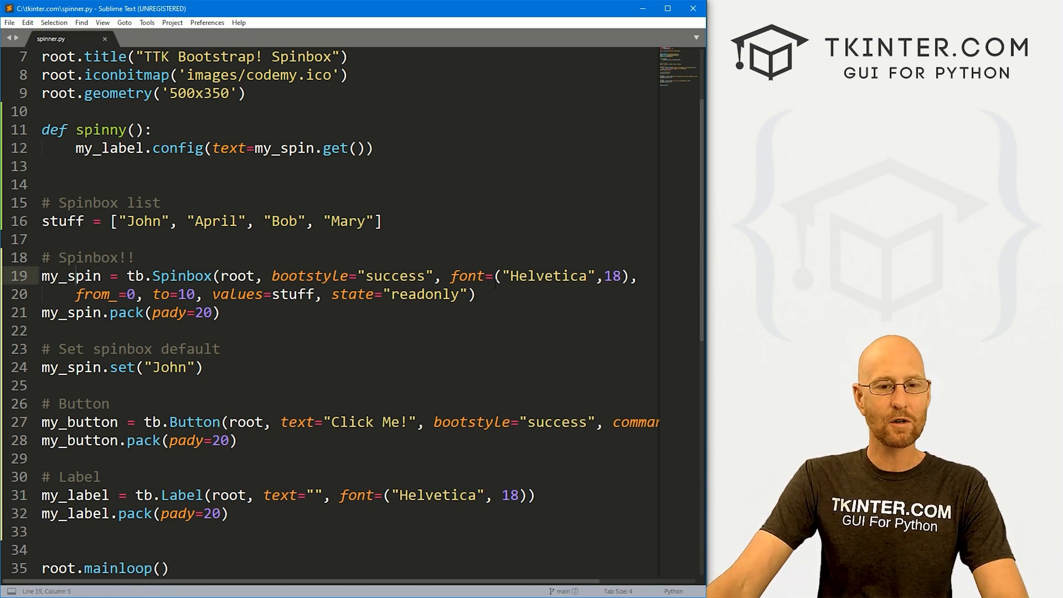
pyautogui.write('command=)')
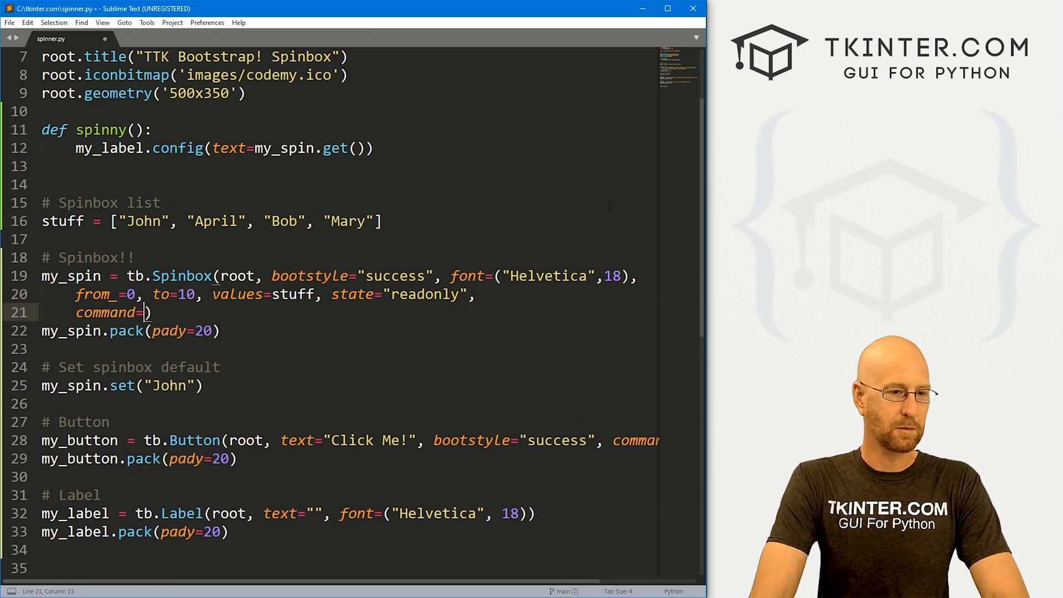
pyautogui.write('sp')
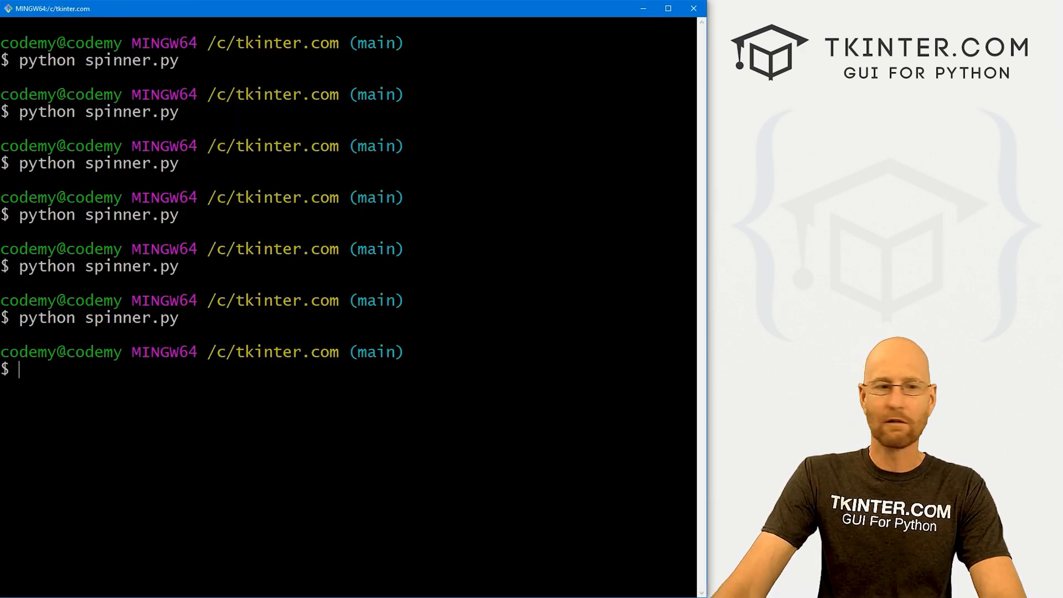
# Rerun python spinner.py and step the Spinbox so the label shows Mary, April, then Mary.
pyautogui.write('python spinner.py')
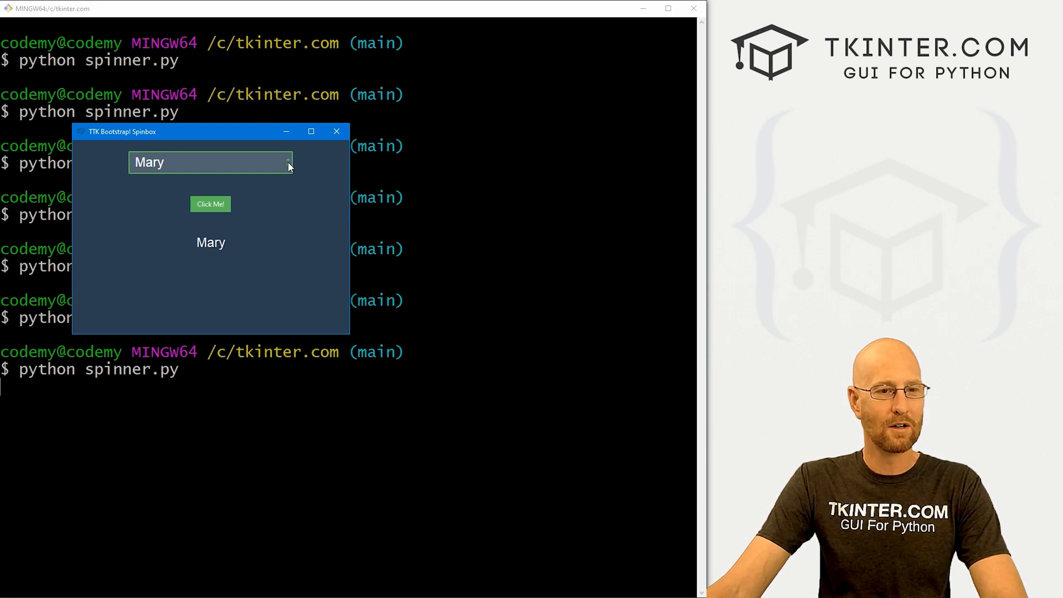
pyautogui.click(288, 167)
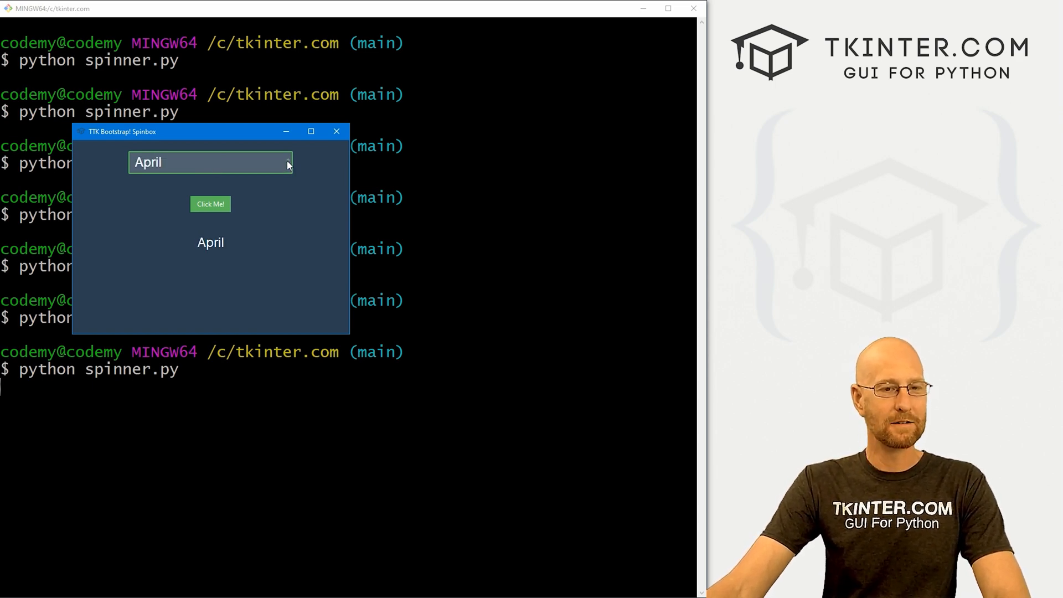
pyautogui.click(288, 167)
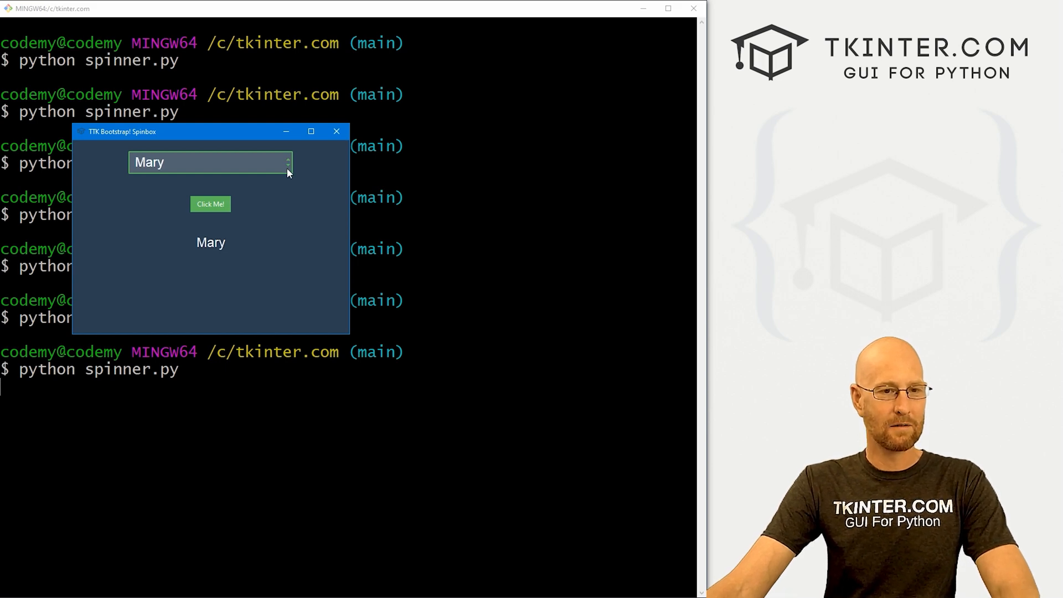